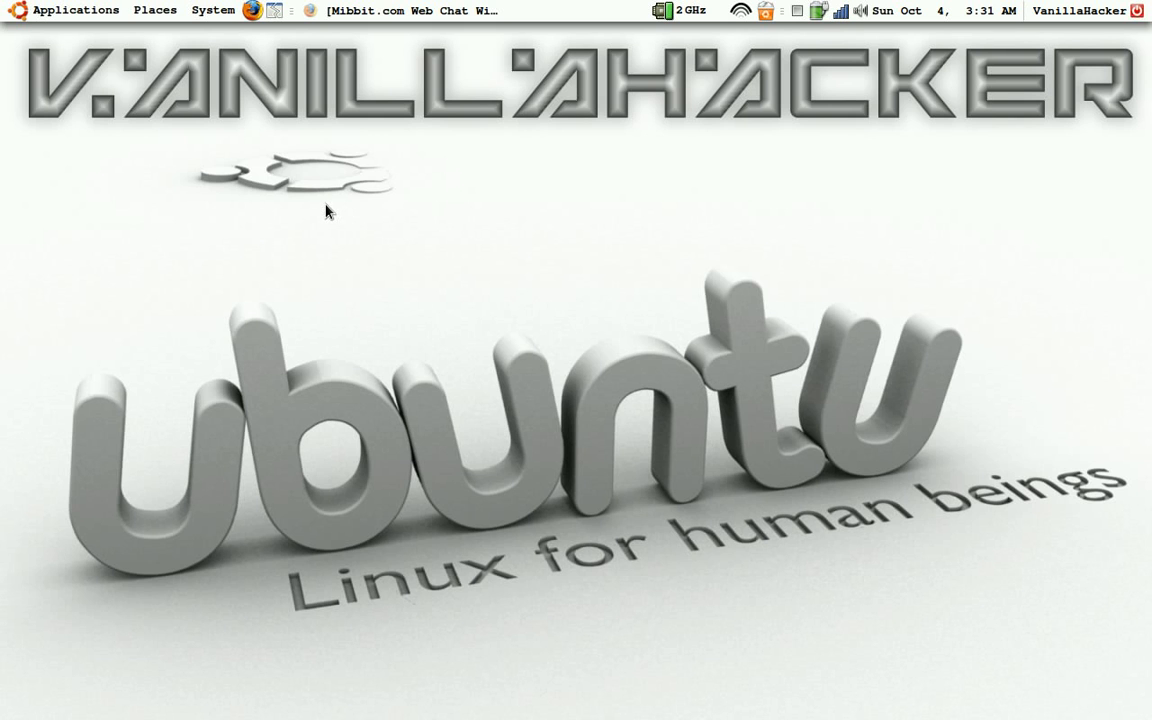
{"action": "mouse_move", "coordinate": [330, 206]}
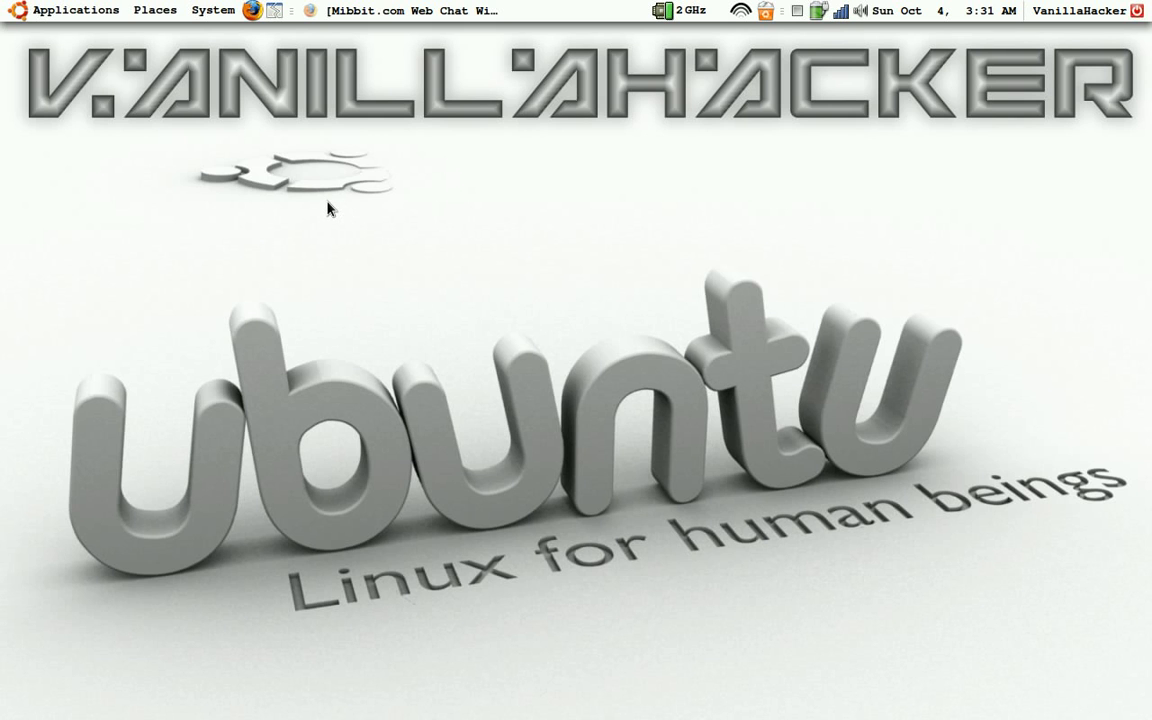
{"action": "mouse_move", "coordinate": [336, 206]}
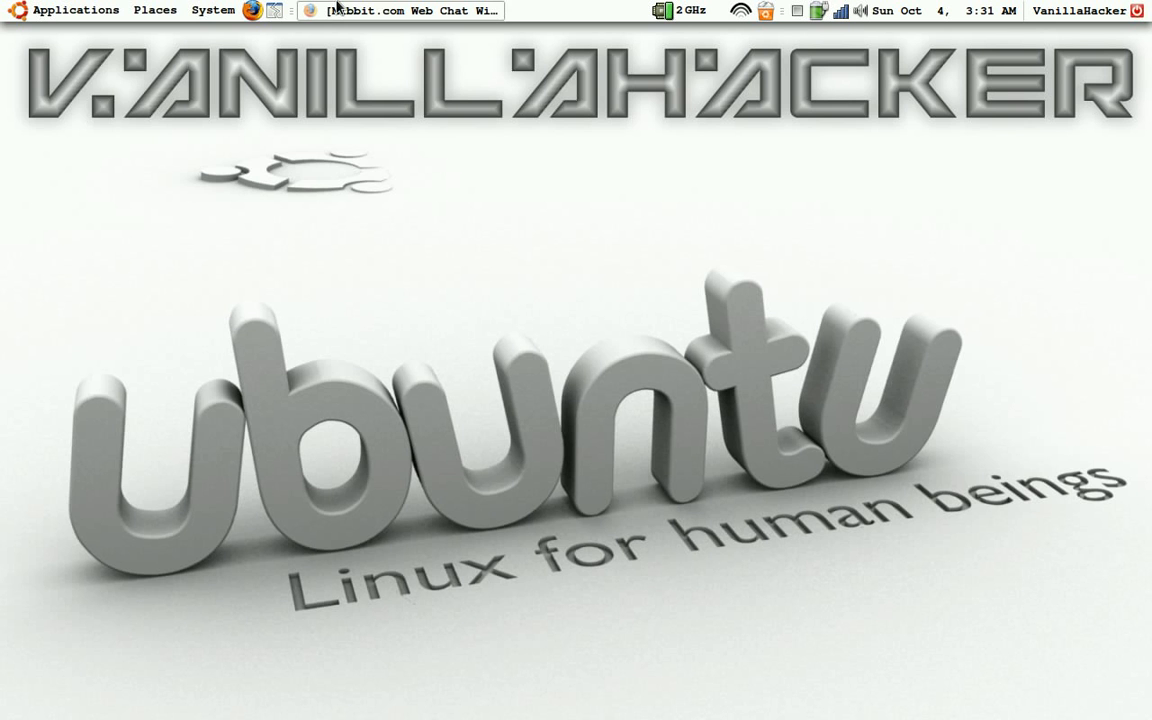
{"action": "left_click", "coordinate": [400, 12]}
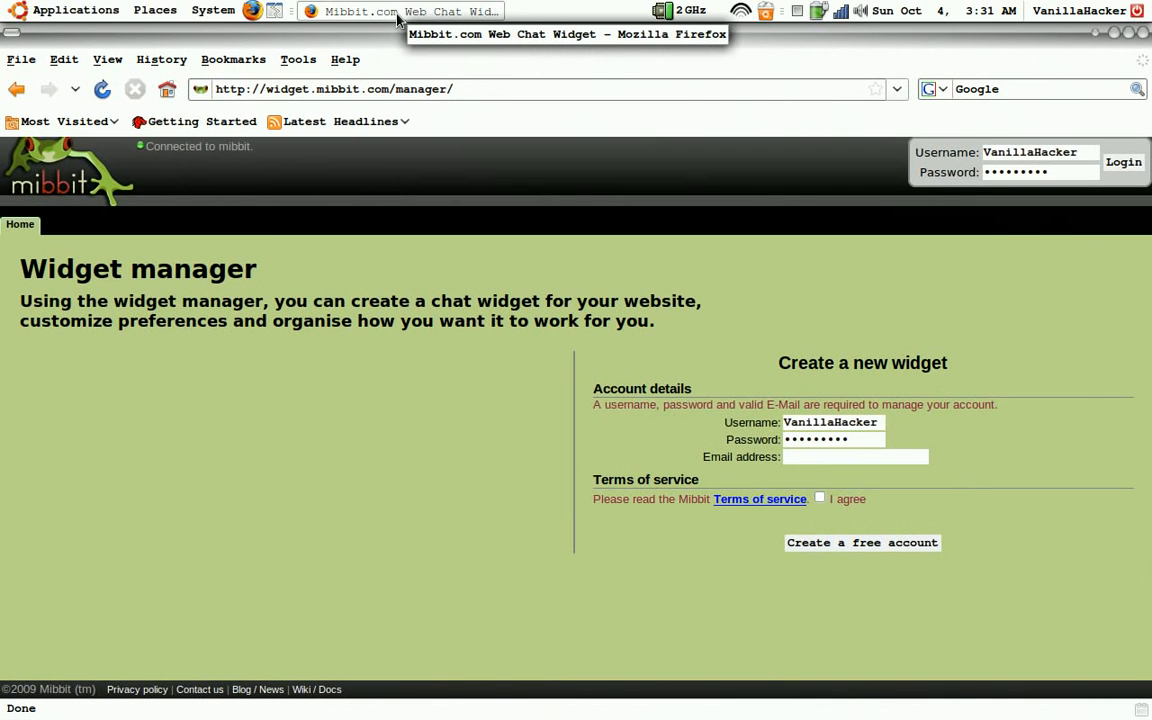
{"action": "mouse_move", "coordinate": [522, 370]}
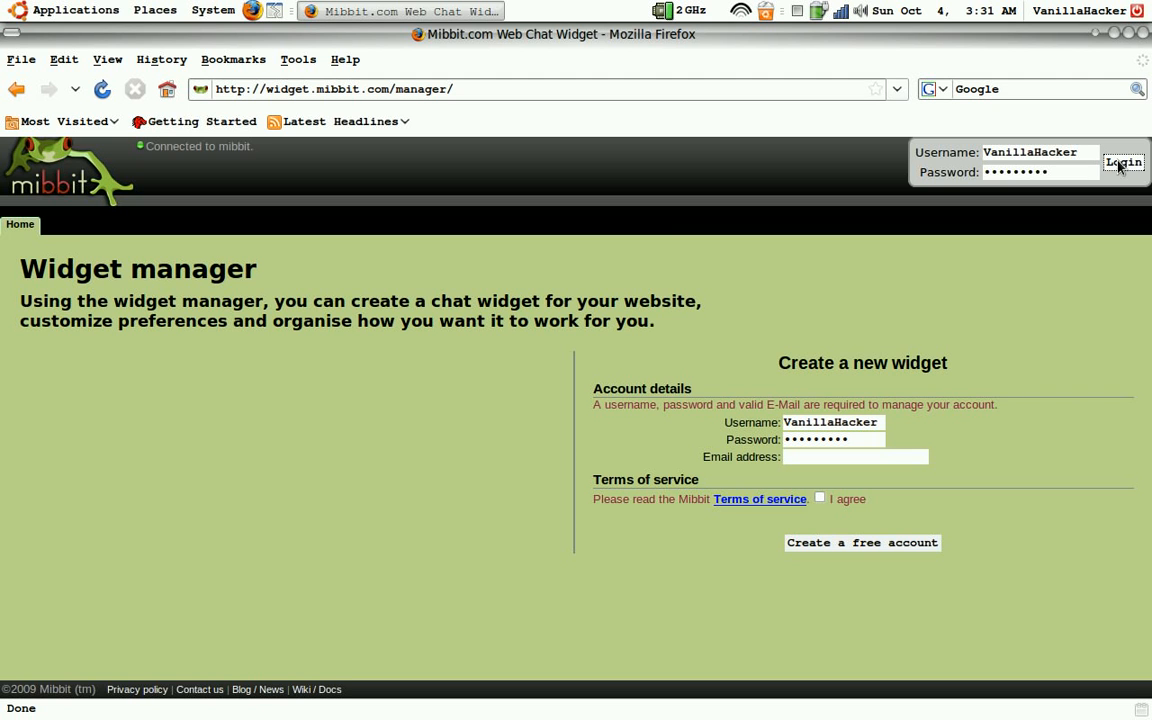
{"action": "mouse_move", "coordinate": [784, 340]}
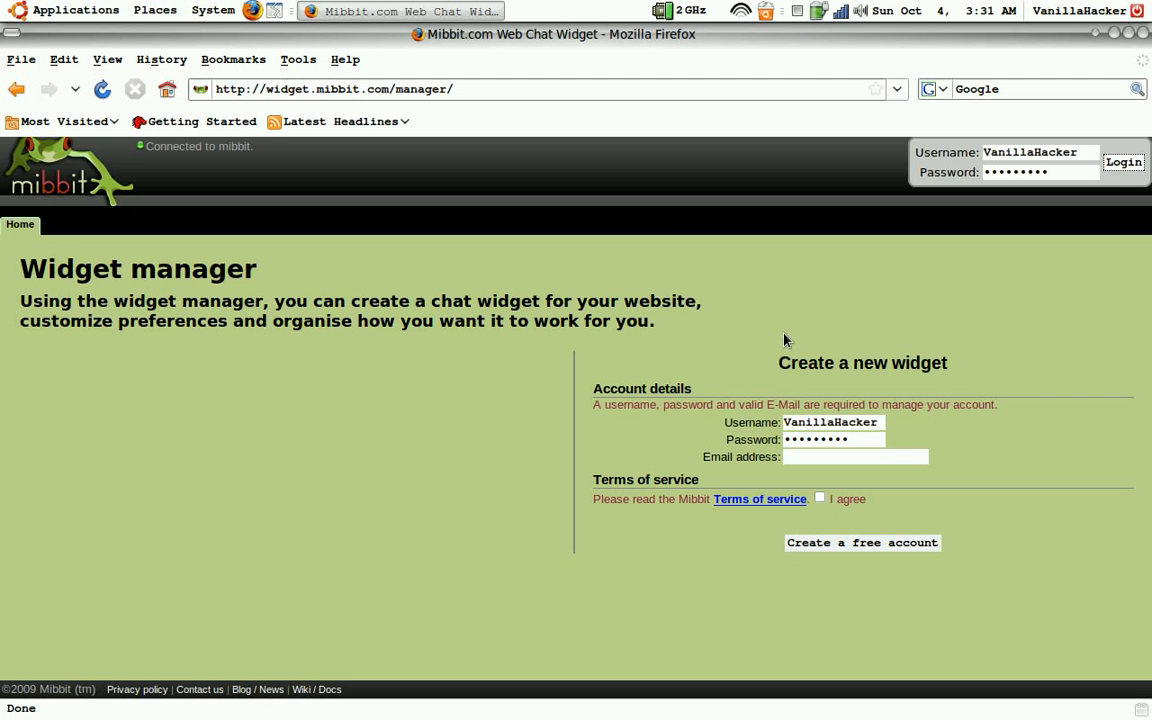
Log in and bring the Insert your widget code panel into view
{"action": "left_click", "coordinate": [1124, 162]}
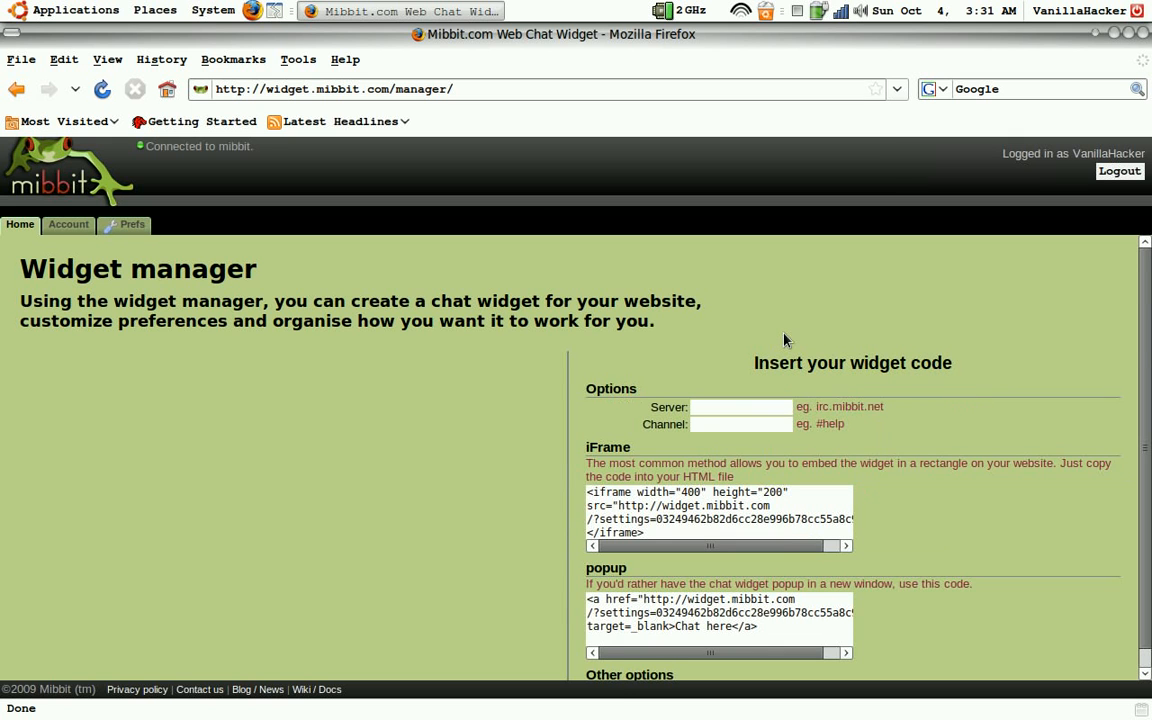
{"action": "scroll", "scroll_direction": "down", "scroll_amount": 3}
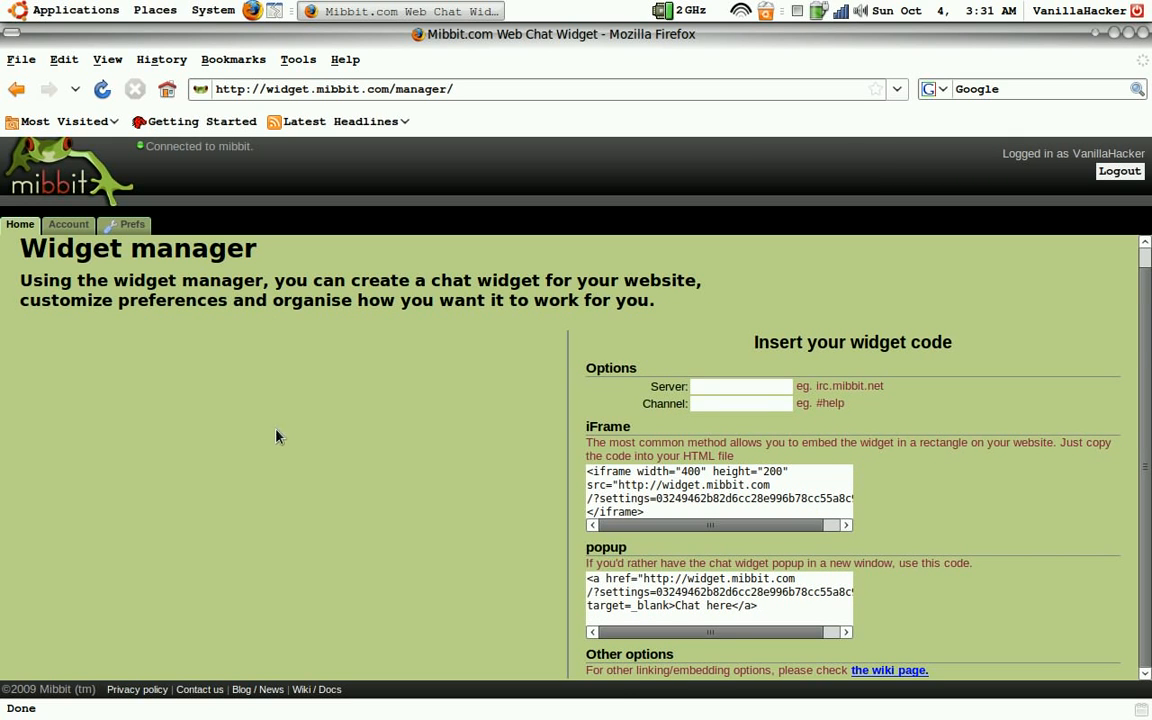
{"action": "mouse_move", "coordinate": [980, 512]}
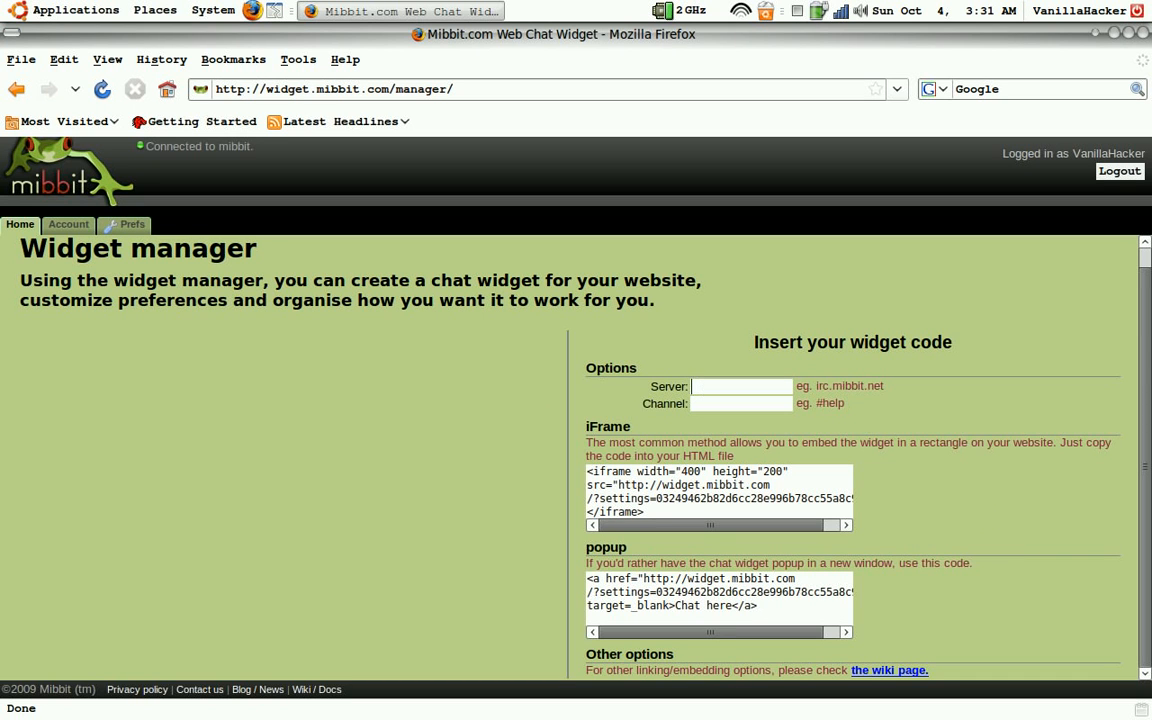
{"action": "mouse_move", "coordinate": [736, 348]}
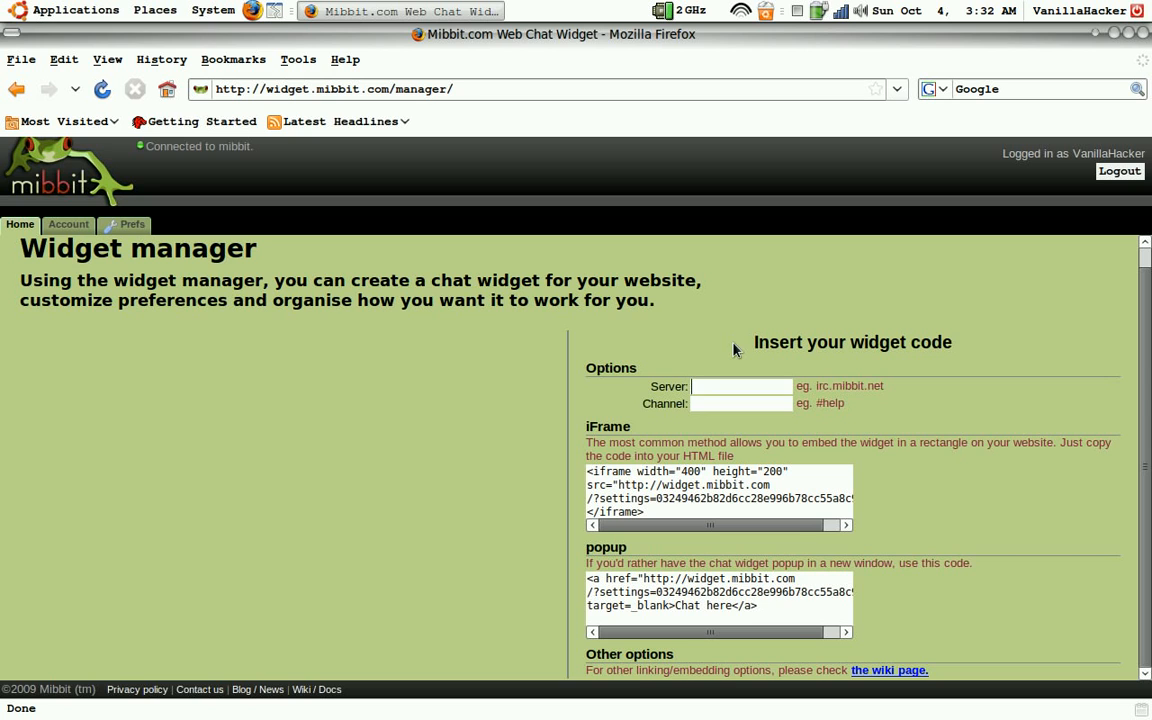
Enter irc.shadowfire.org as the widget's Server under Options
{"action": "type", "text": "irc.sh"}
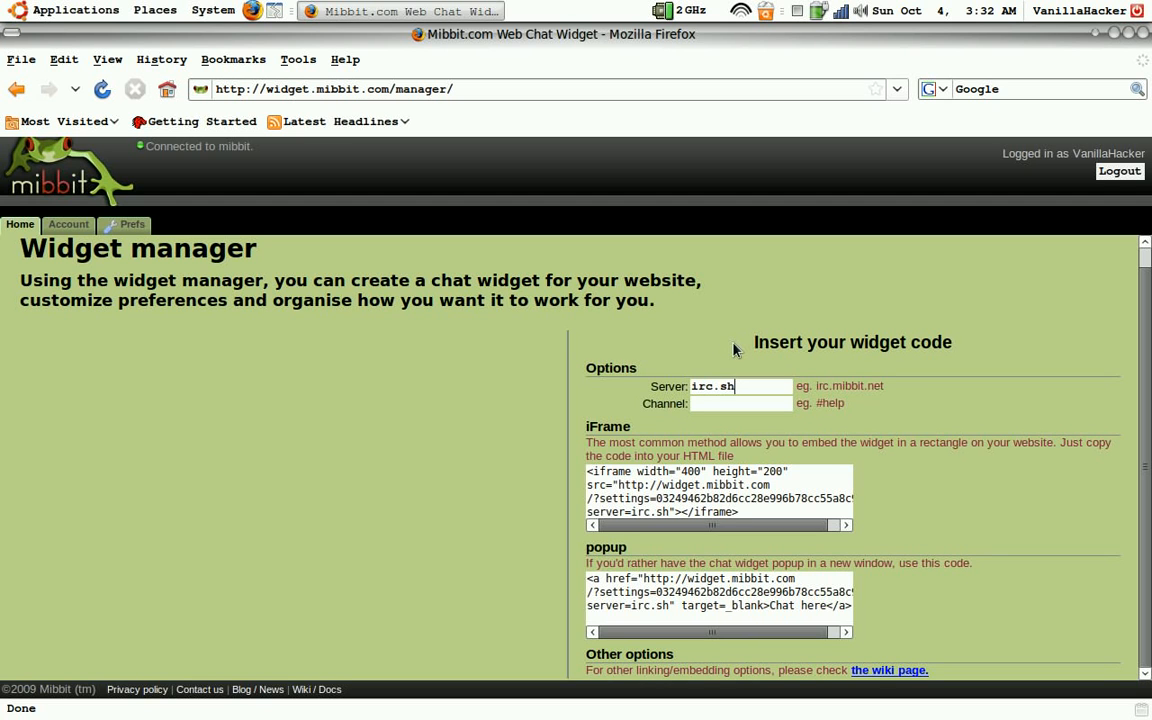
{"action": "type", "text": "a"}
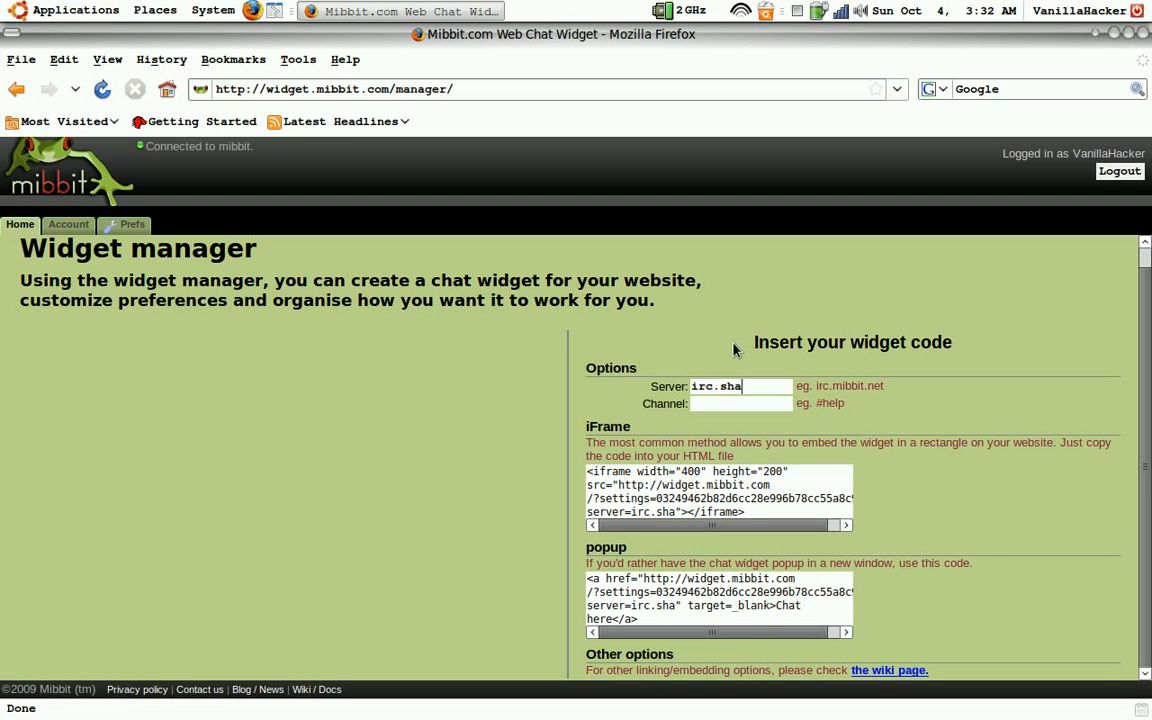
{"action": "type", "text": "dowfire.org"}
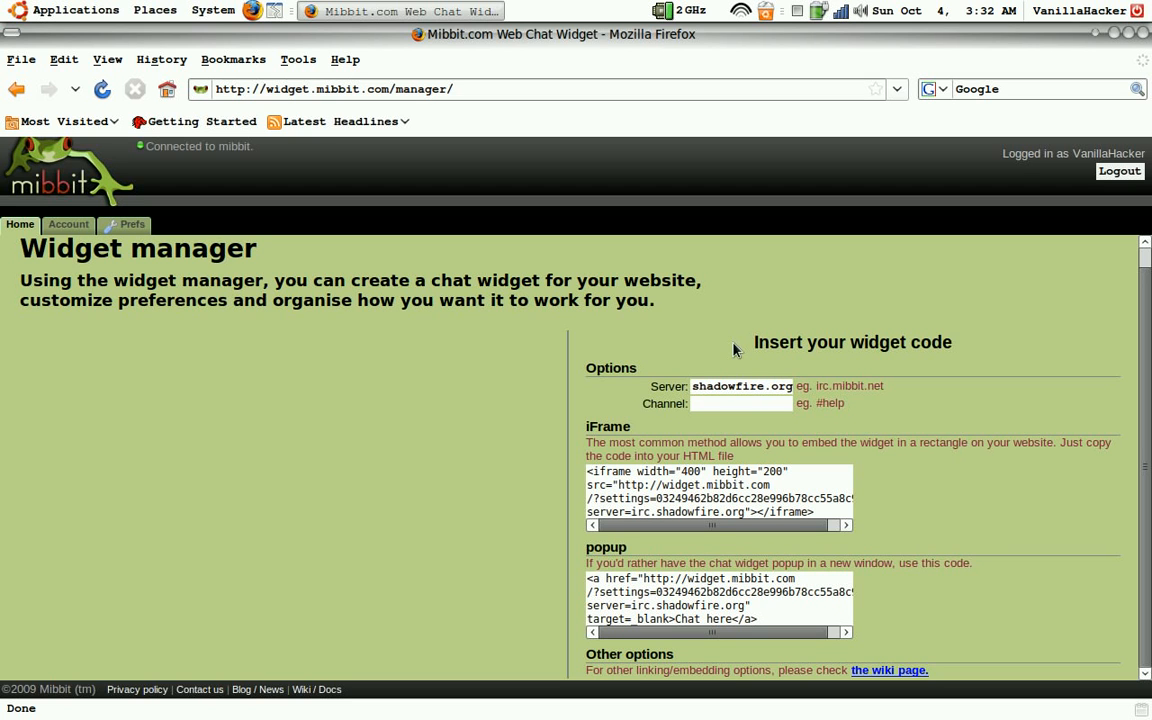
{"action": "left_click", "coordinate": [756, 404]}
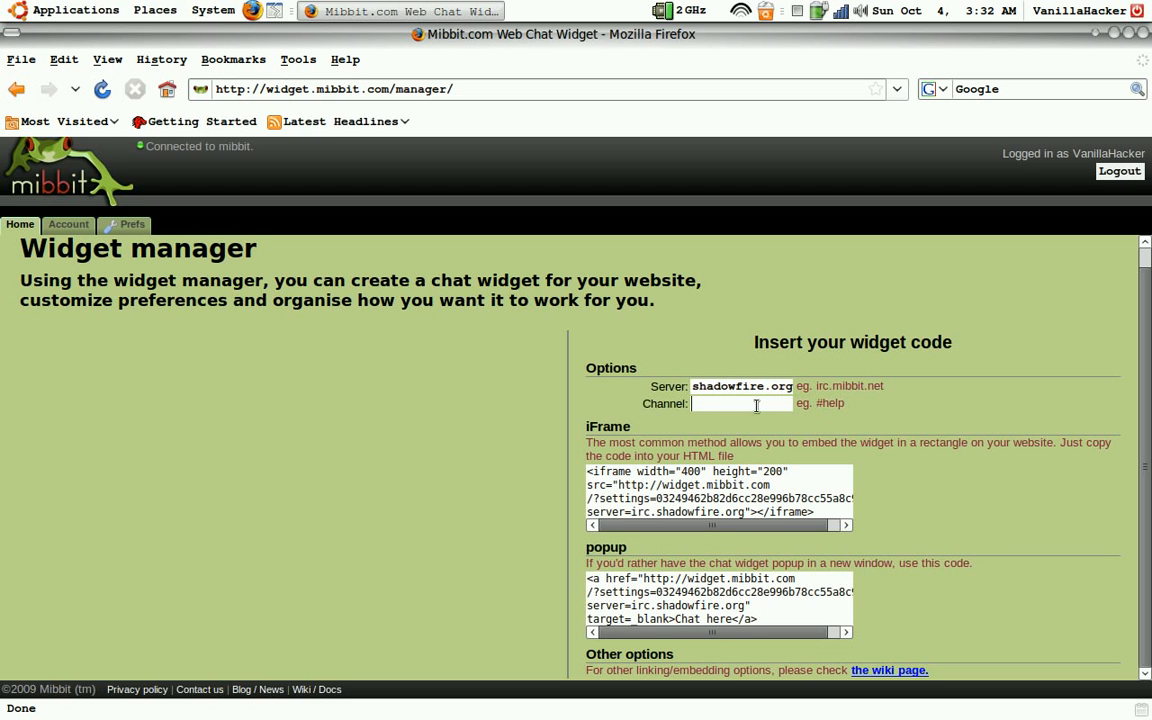
Enter #vanillahacker as the widget's Channel
{"action": "left_click", "coordinate": [756, 404]}
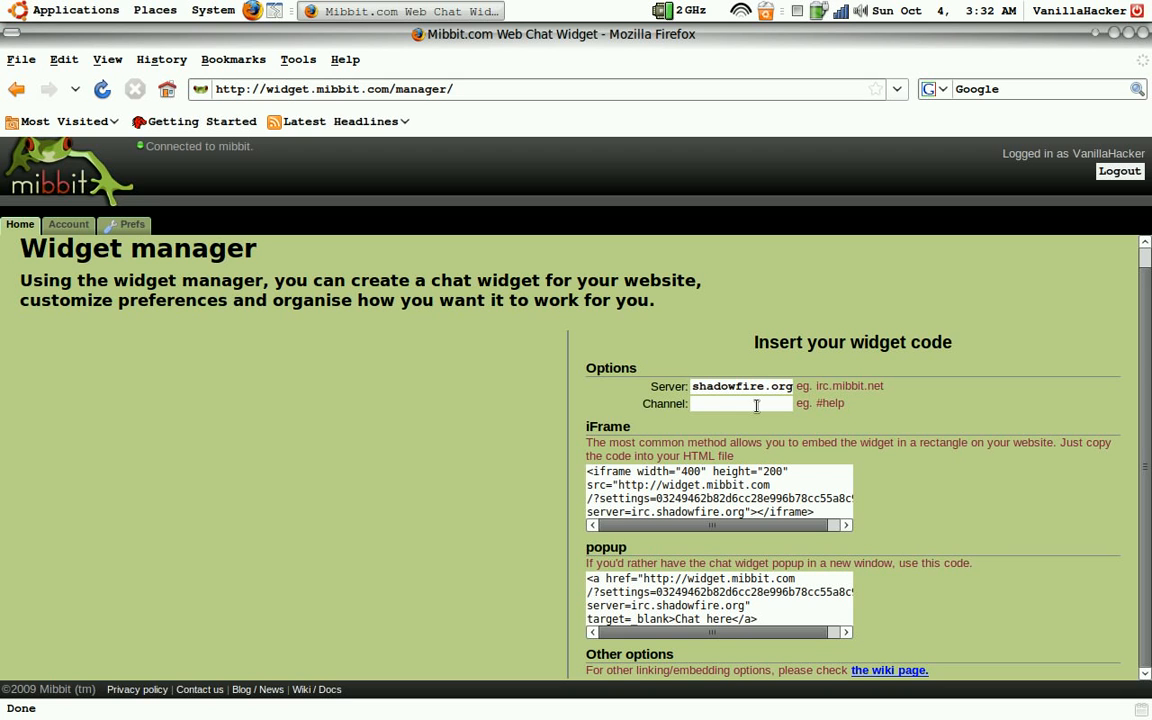
{"action": "type", "text": "#"}
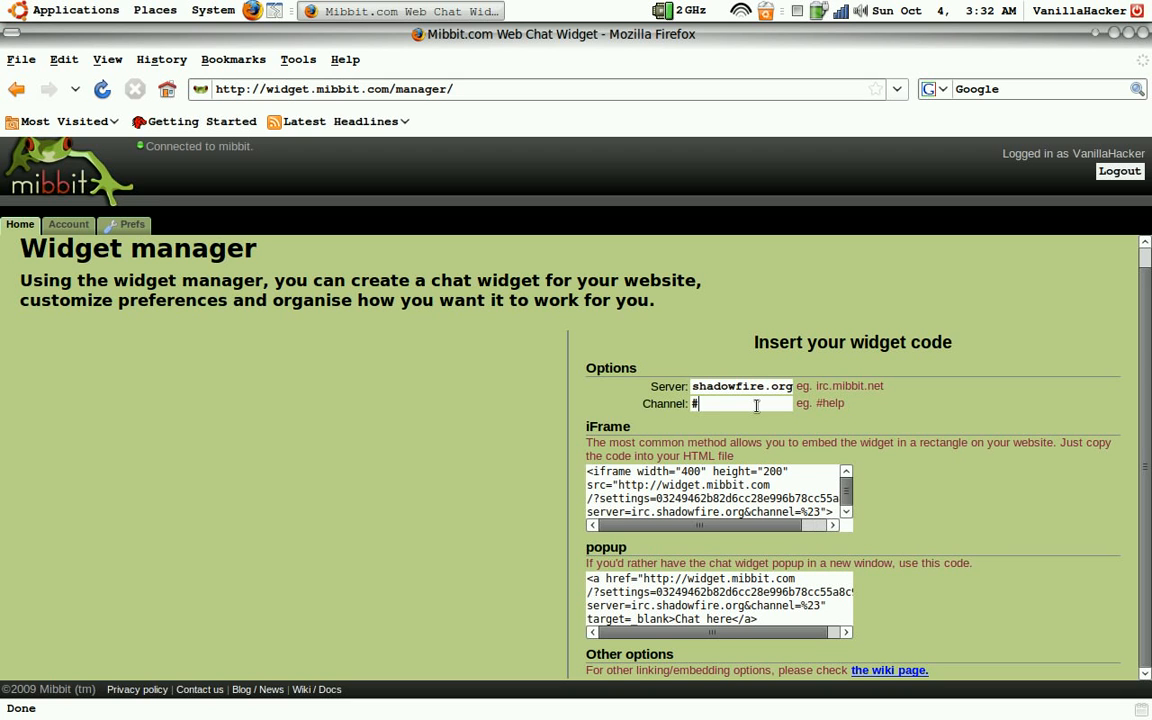
{"action": "type", "text": "vanil"}
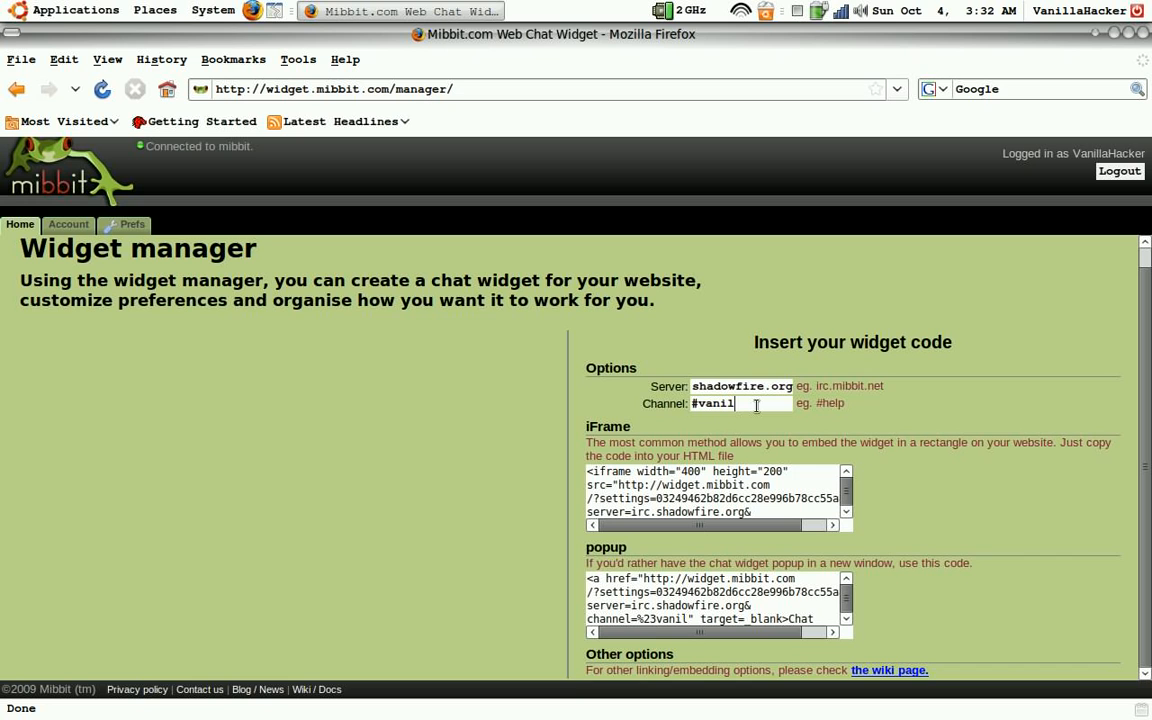
{"action": "type", "text": "la"}
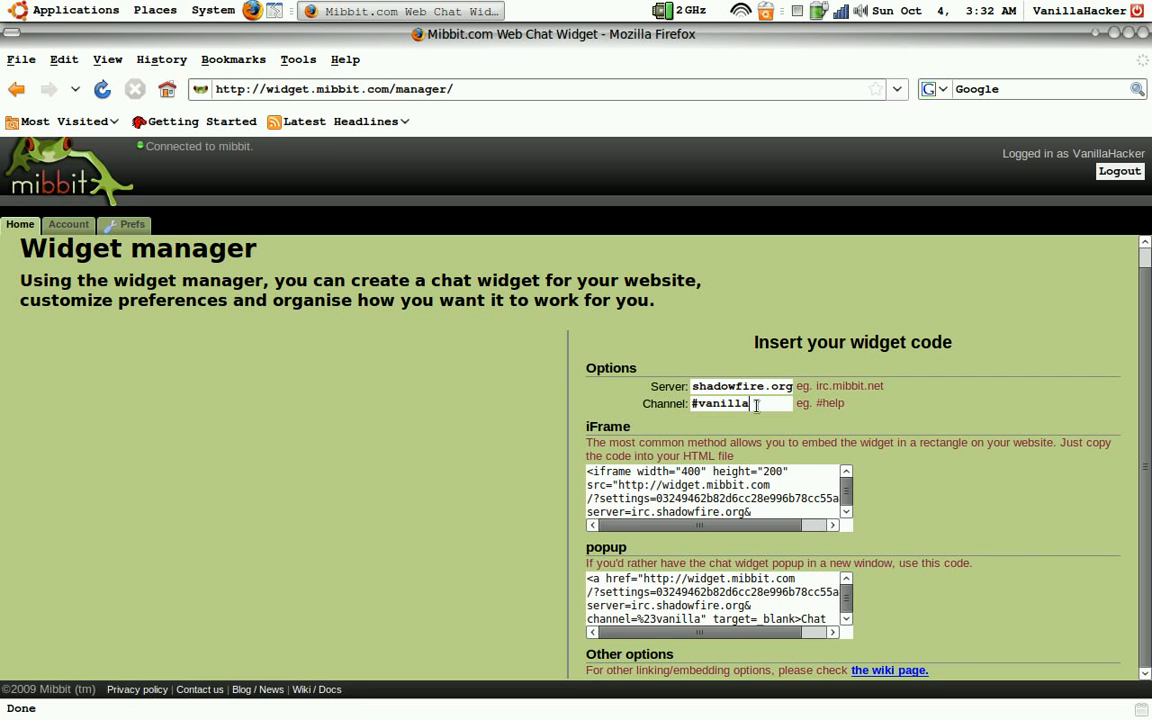
{"action": "type", "text": "hacker"}
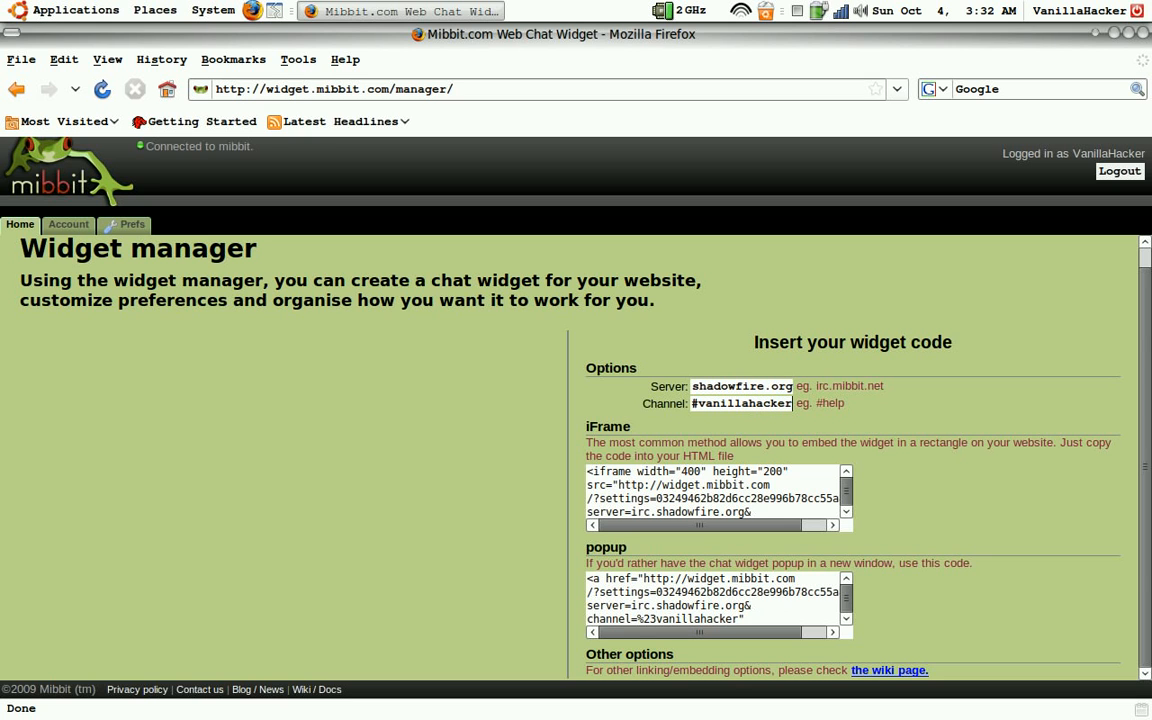
{"action": "mouse_move", "coordinate": [956, 432]}
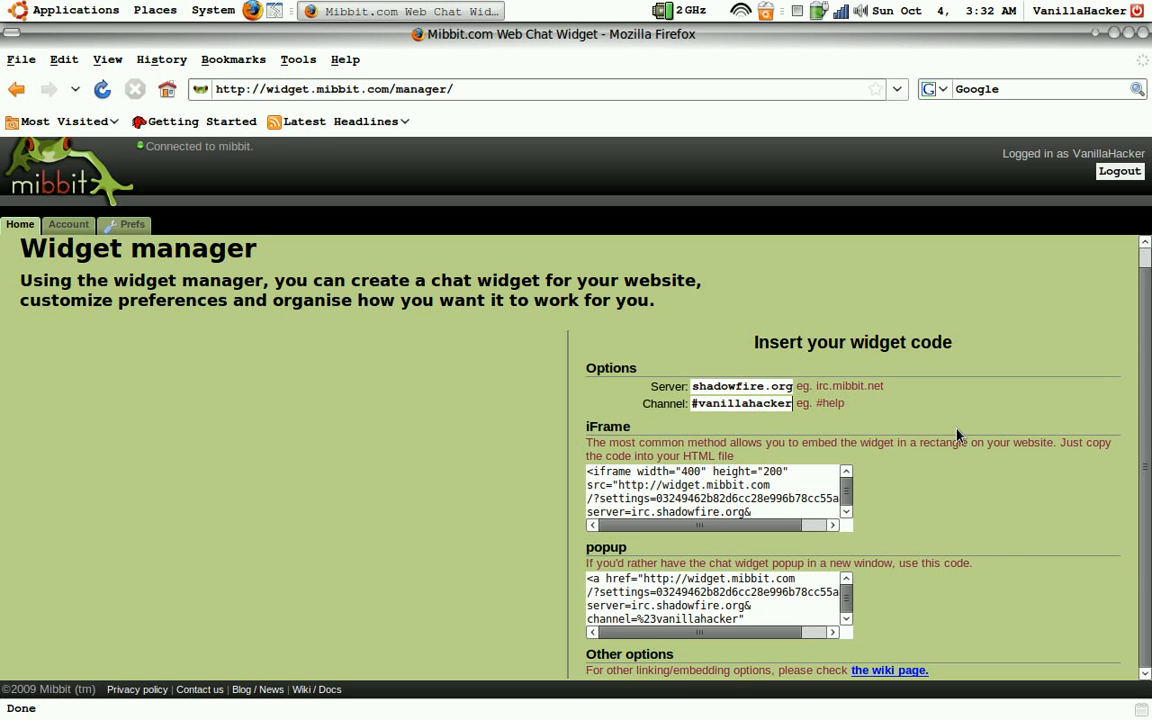
Copy the selected iFrame embed code to the clipboard
{"action": "scroll", "scroll_direction": "down", "scroll_amount": 3}
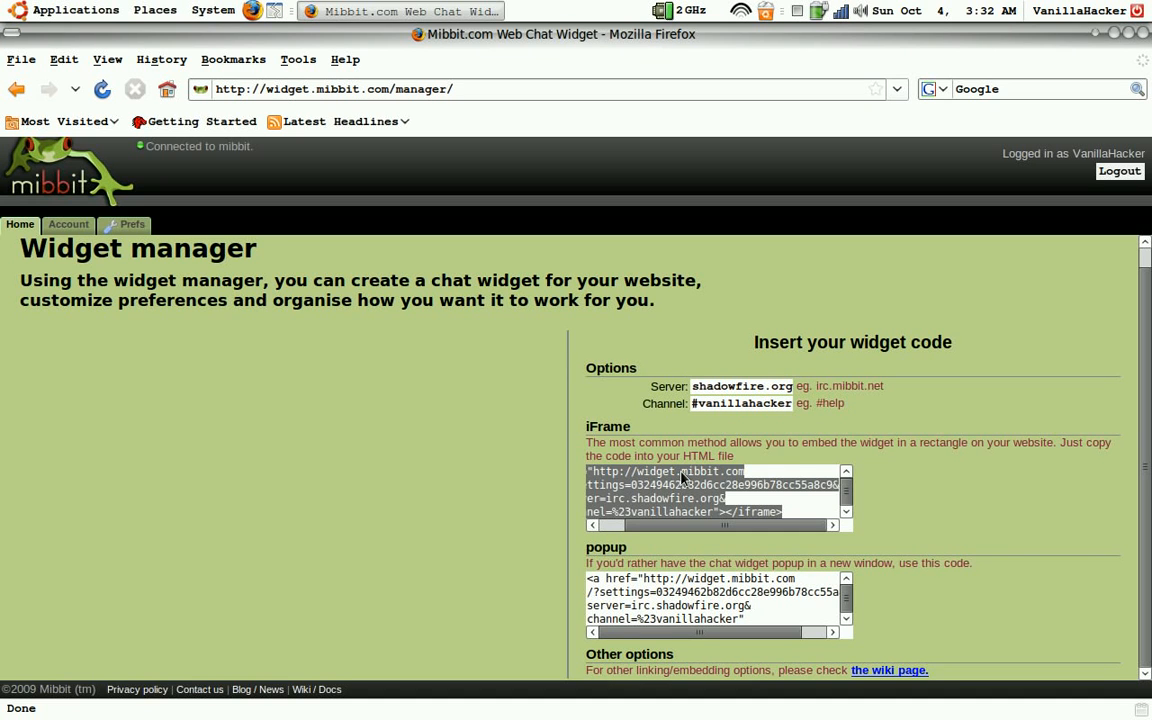
{"action": "right_click", "coordinate": [680, 490]}
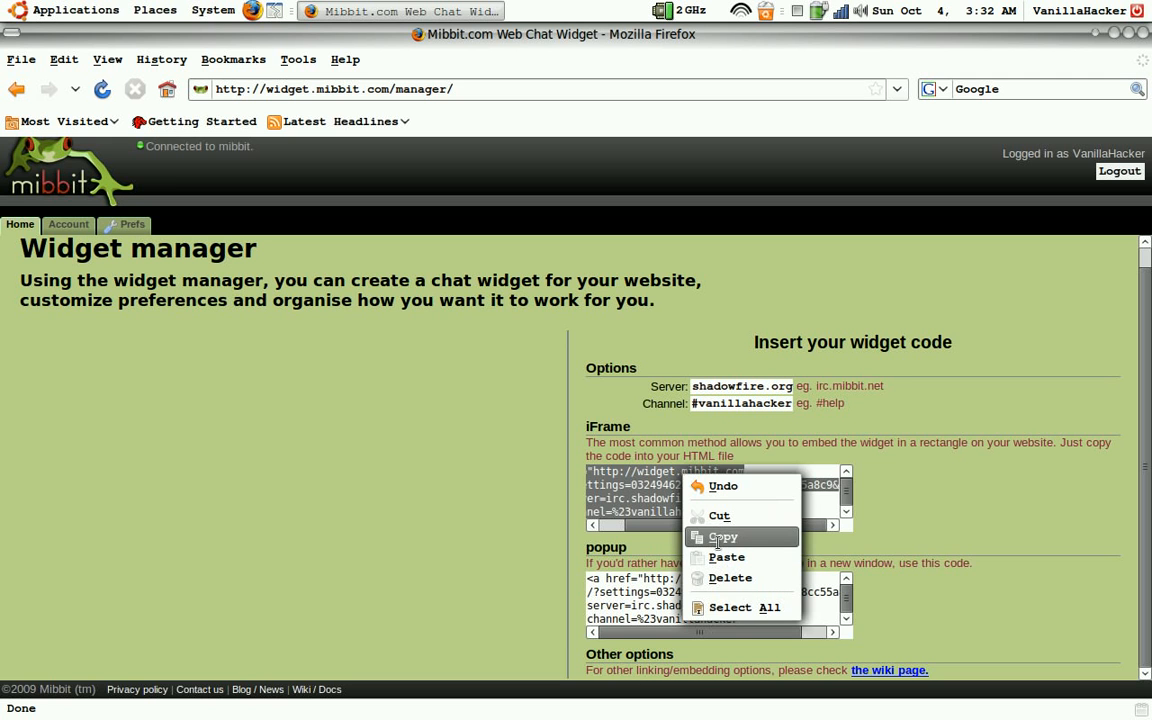
{"action": "left_click", "coordinate": [722, 536]}
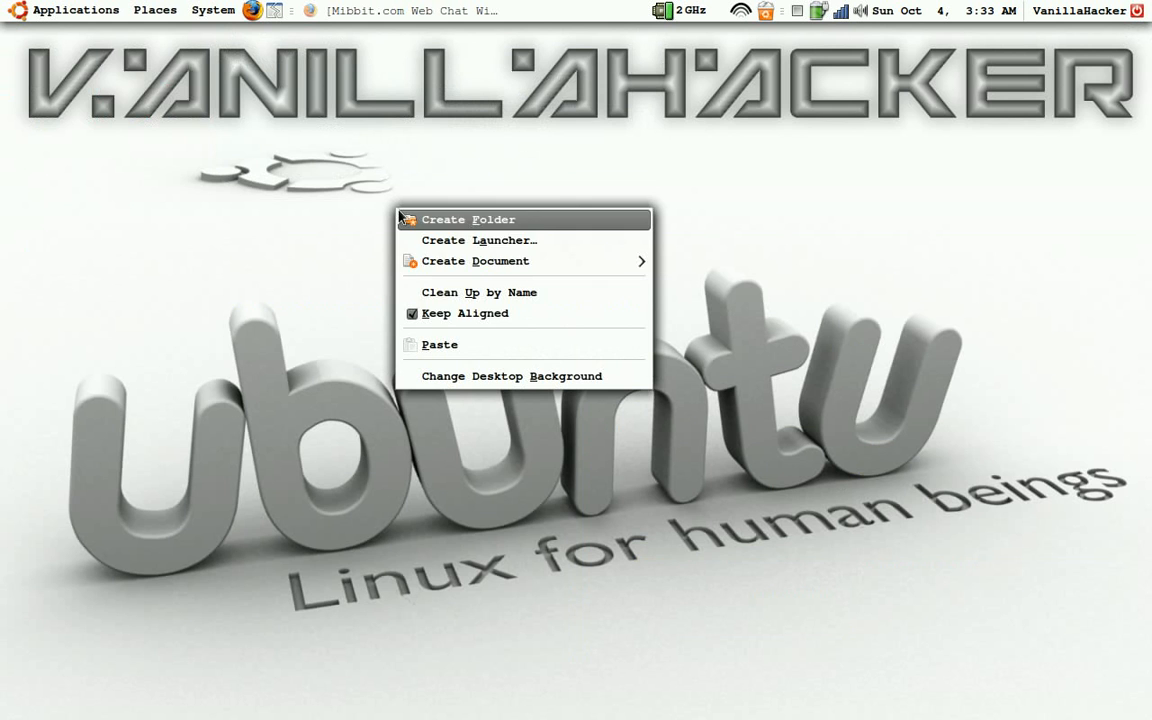
{"action": "mouse_move", "coordinate": [470, 260]}
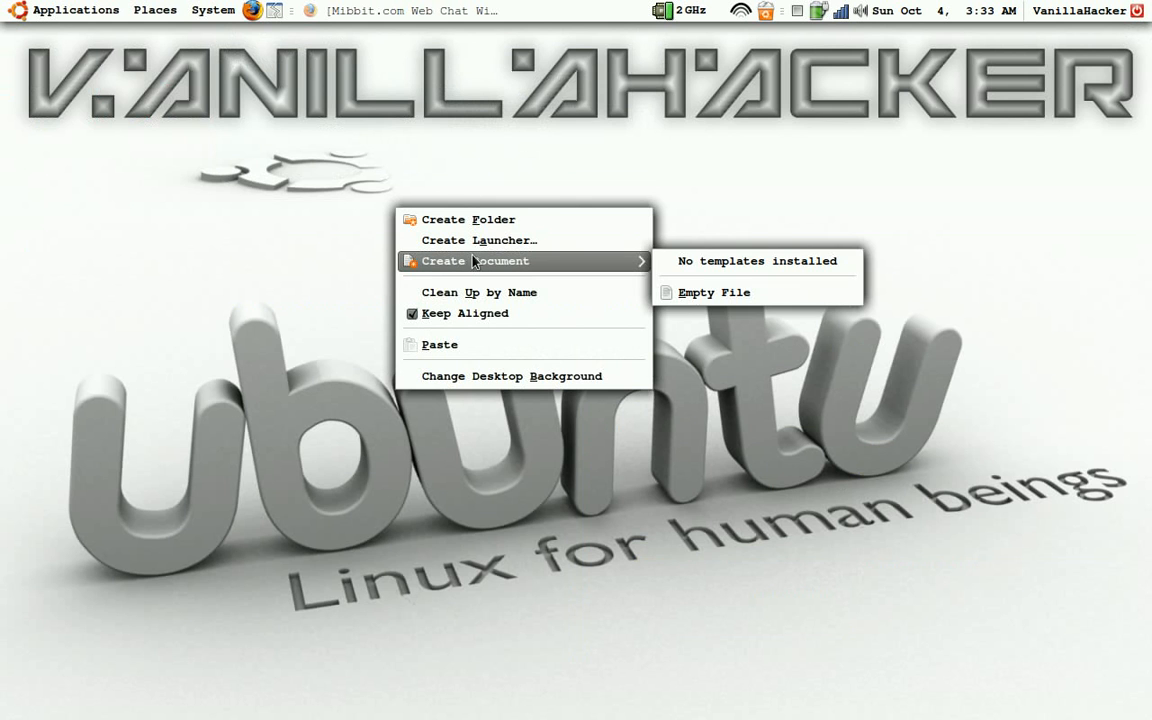
Create an empty 'new file' on the desktop, open it in gedit and paste the iframe code
{"action": "left_click", "coordinate": [714, 292]}
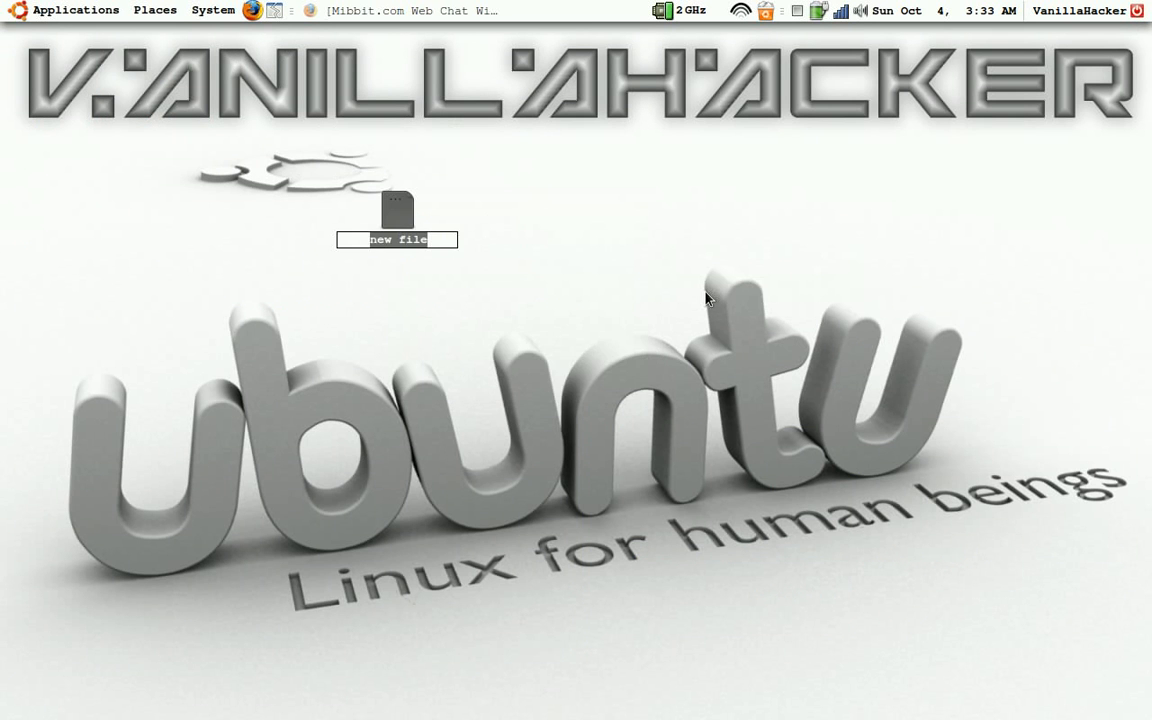
{"action": "mouse_move", "coordinate": [592, 276]}
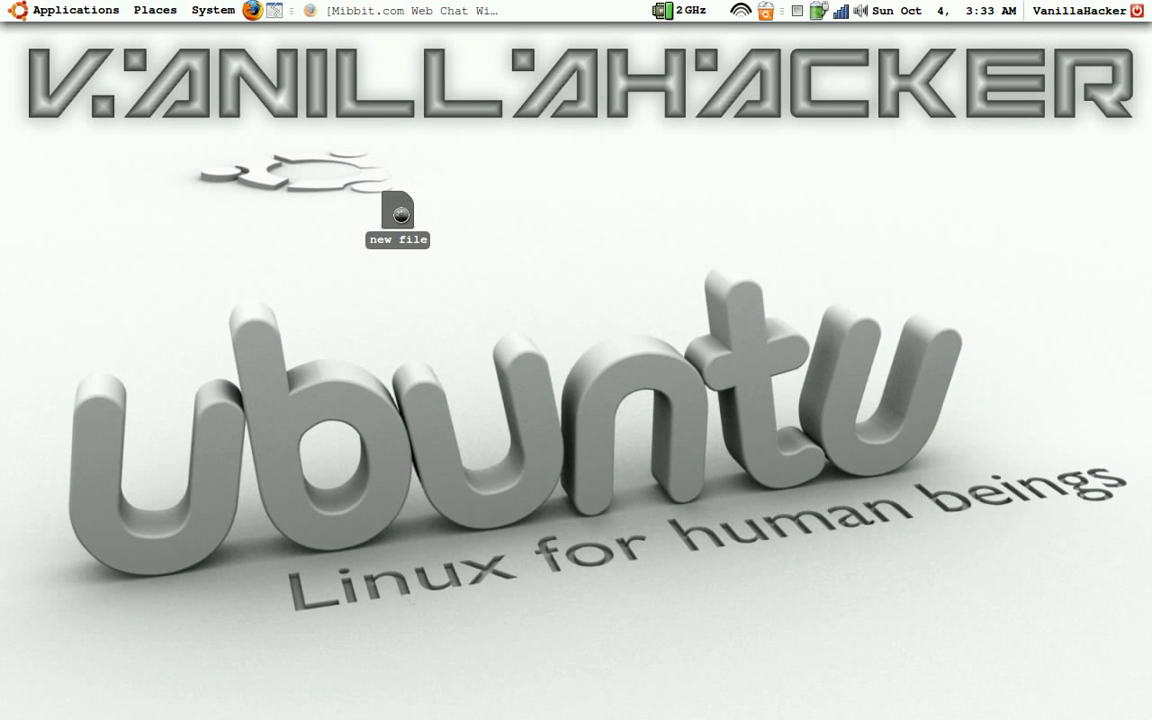
{"action": "double_click", "coordinate": [398, 212]}
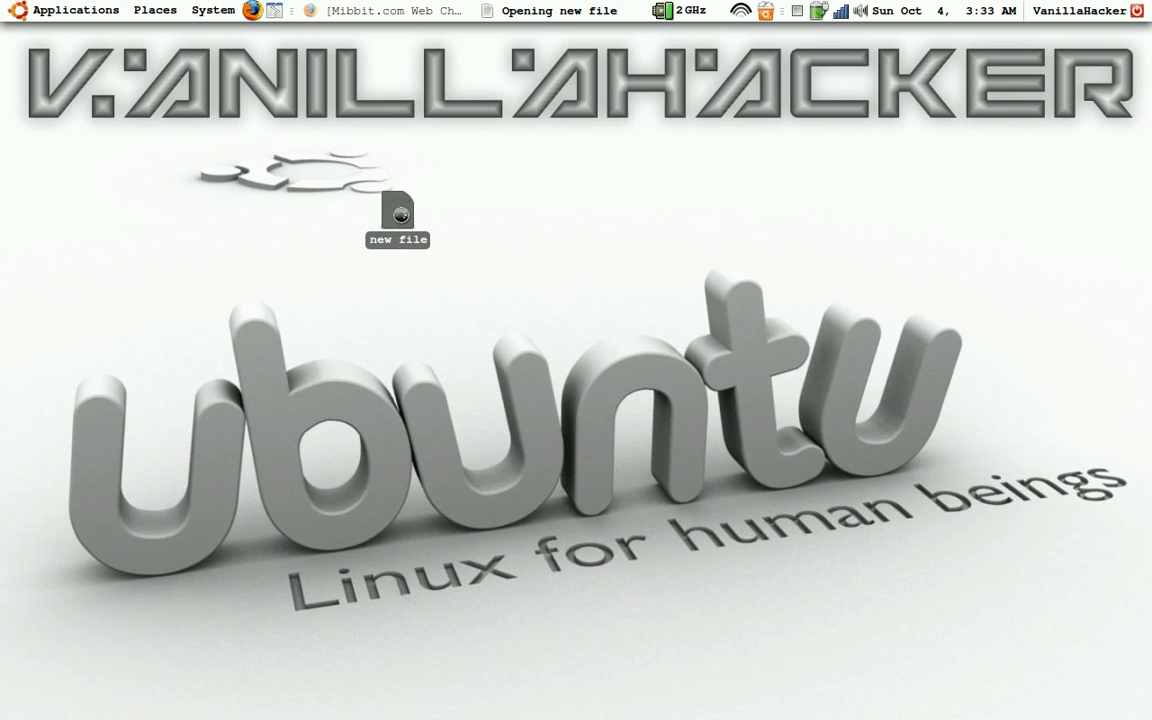
{"action": "double_click", "coordinate": [398, 210]}
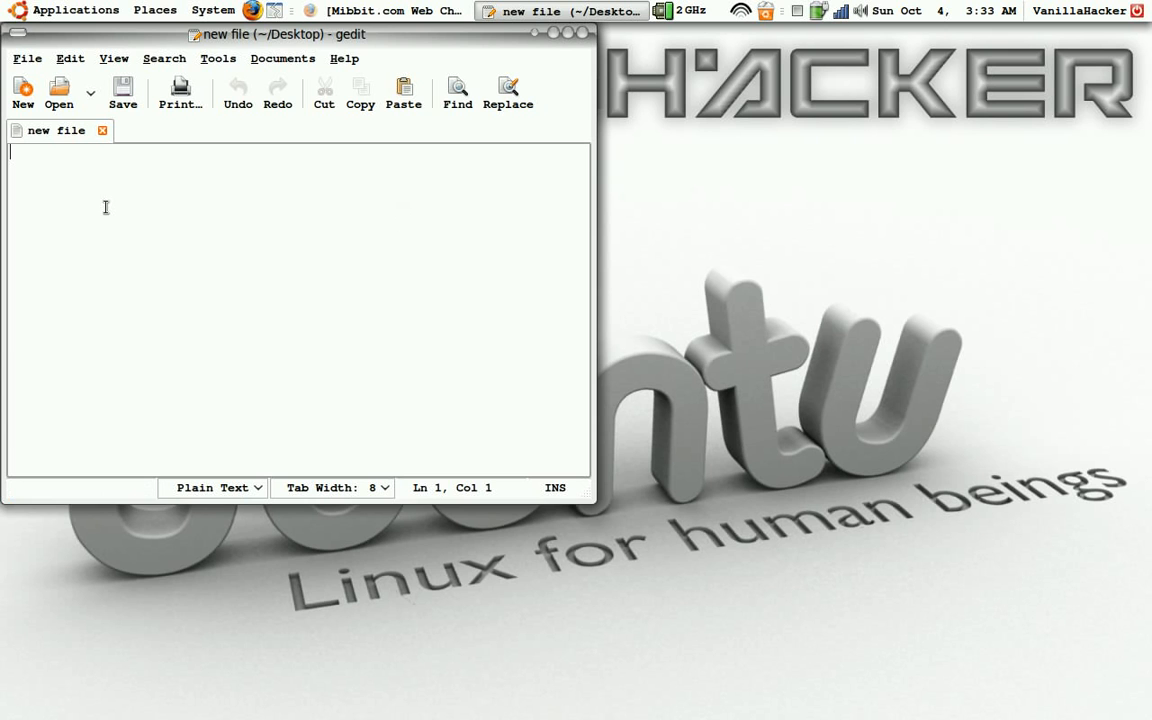
{"action": "right_click", "coordinate": [104, 206]}
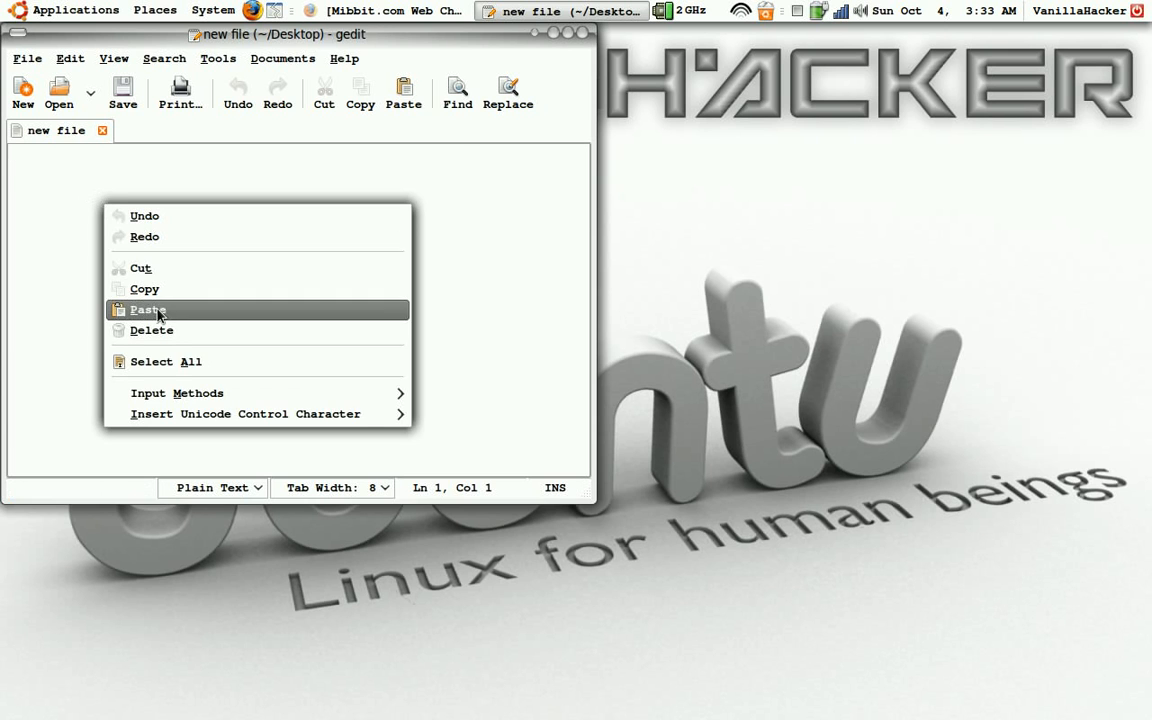
{"action": "left_click", "coordinate": [146, 308]}
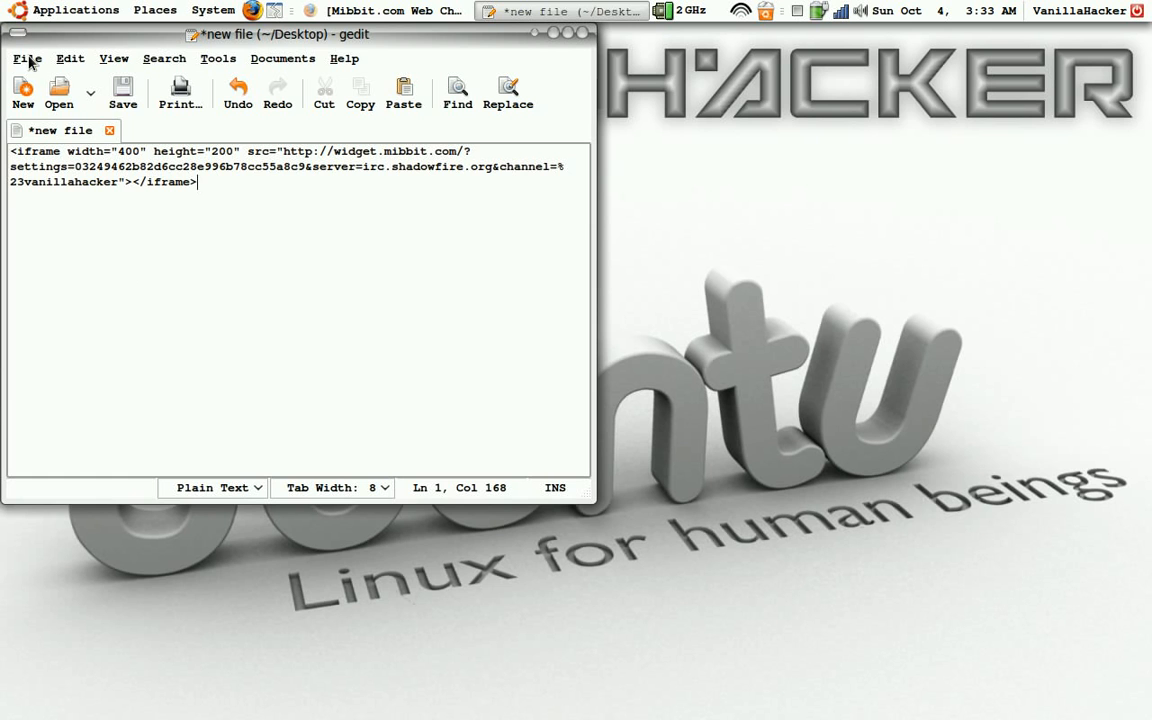
Save the code to the Desktop as 'new file.html' and close gedit
{"action": "left_click", "coordinate": [30, 56]}
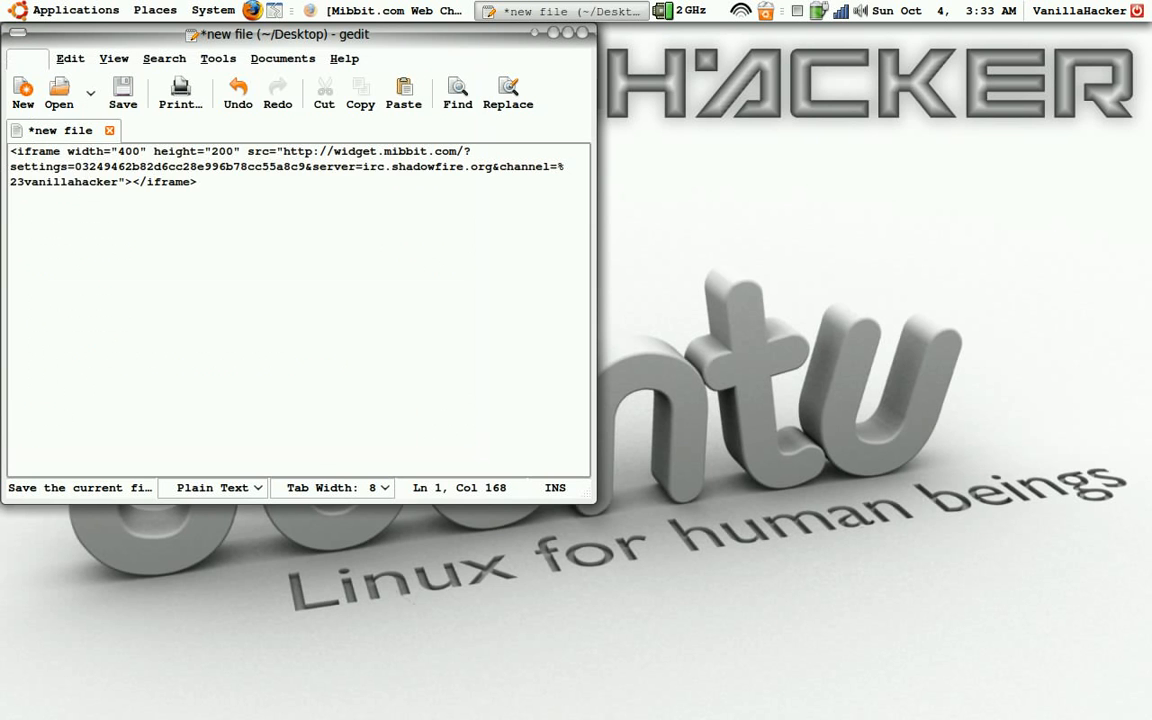
{"action": "left_click", "coordinate": [118, 84]}
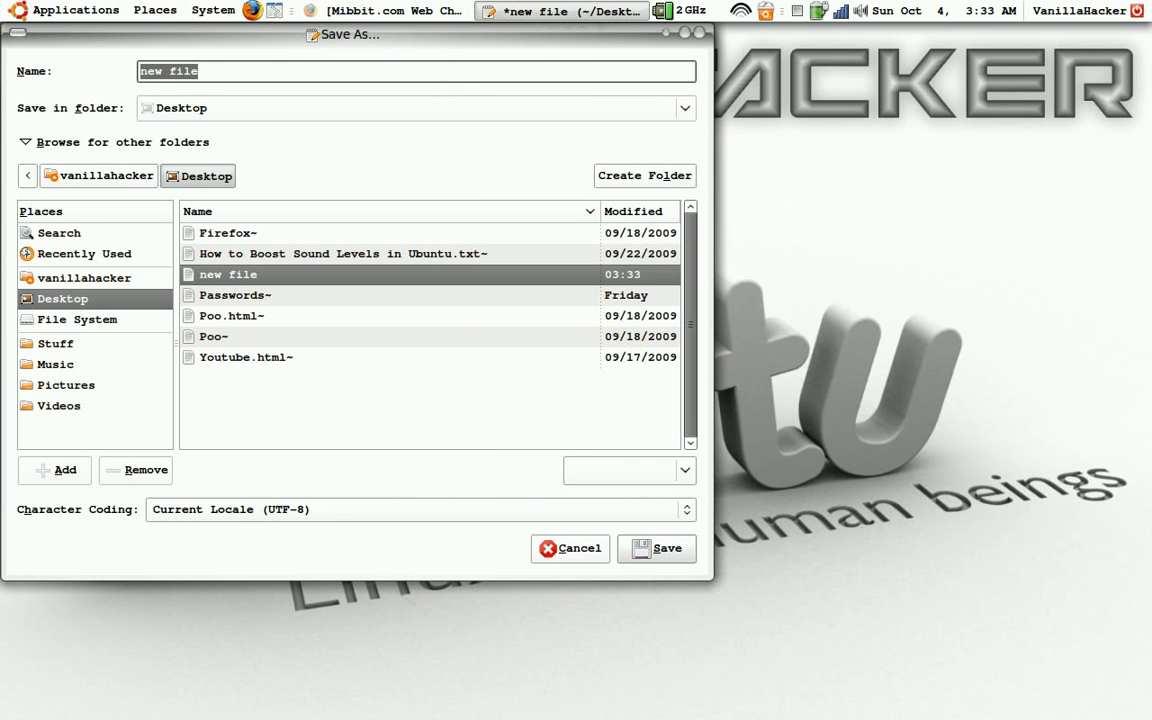
{"action": "left_click", "coordinate": [204, 72]}
{"action": "type", "text": "."}
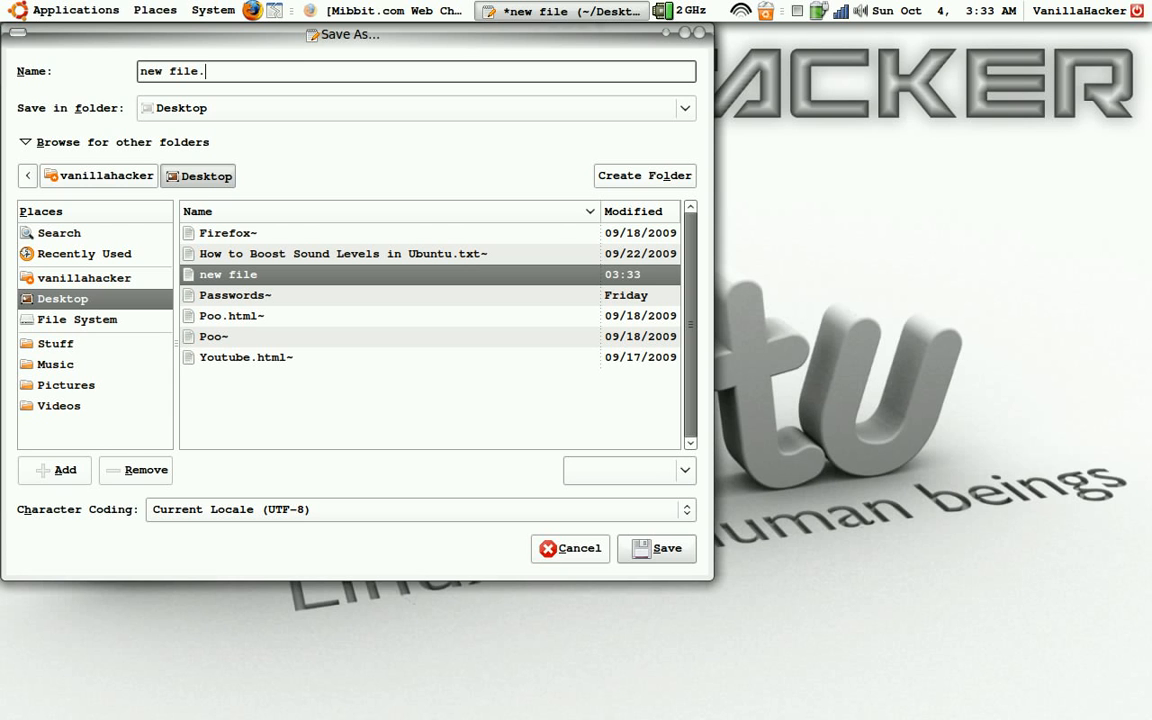
{"action": "type", "text": "html"}
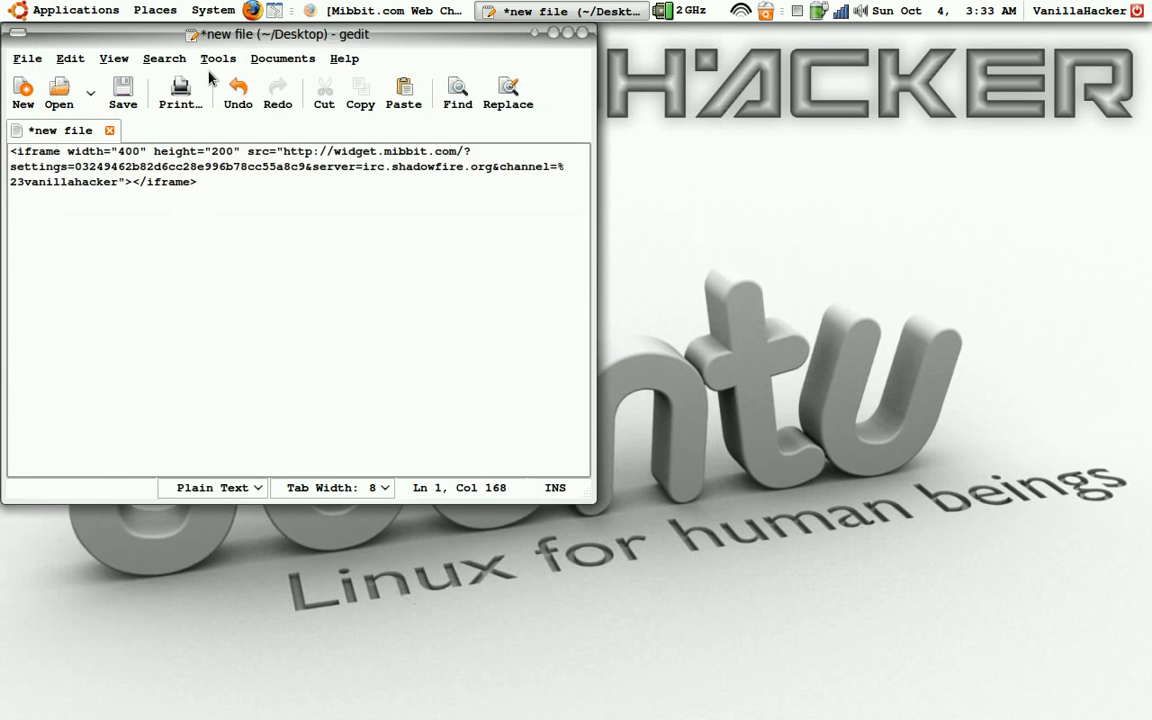
{"action": "left_click", "coordinate": [124, 88]}
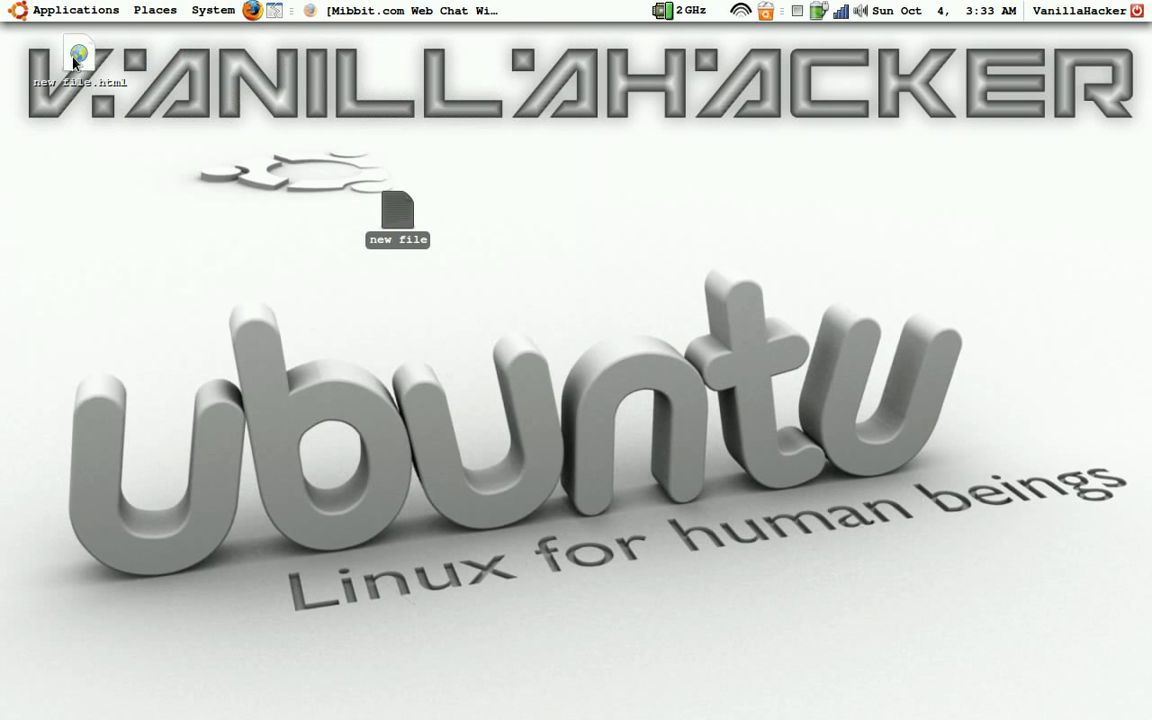
Open new file.html in Firefox and press Connect on the widget's nickname prompt
{"action": "double_click", "coordinate": [80, 52]}
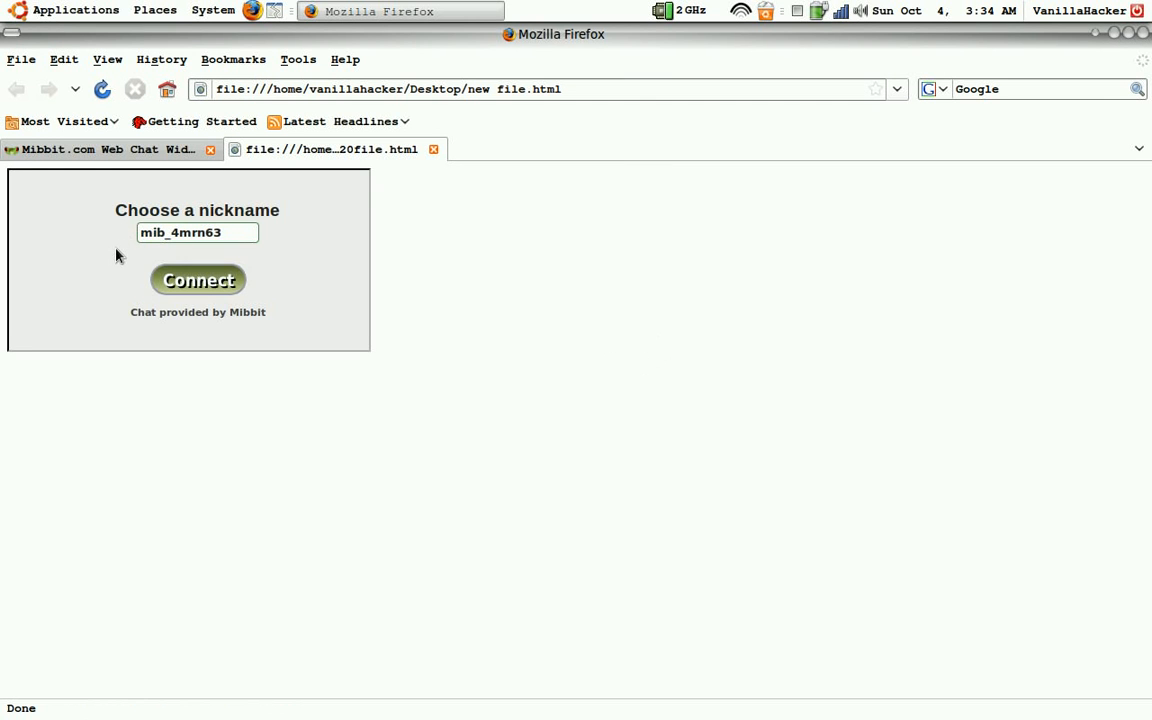
{"action": "mouse_move", "coordinate": [260, 290]}
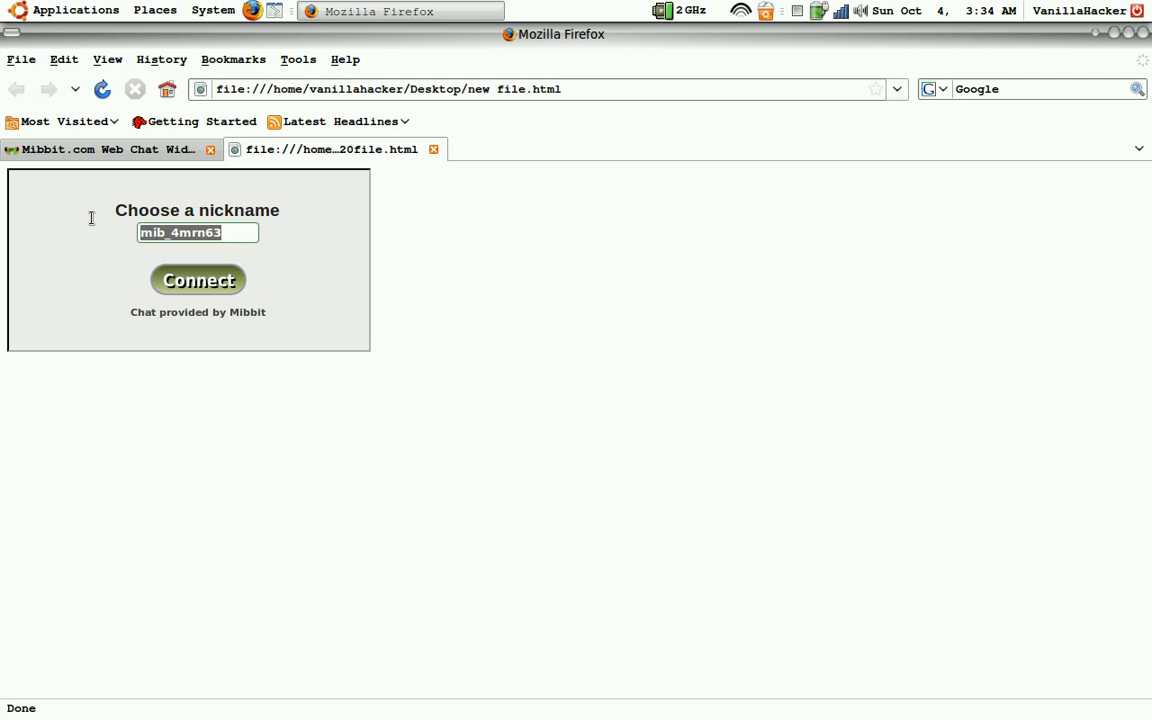
{"action": "left_click", "coordinate": [196, 280]}
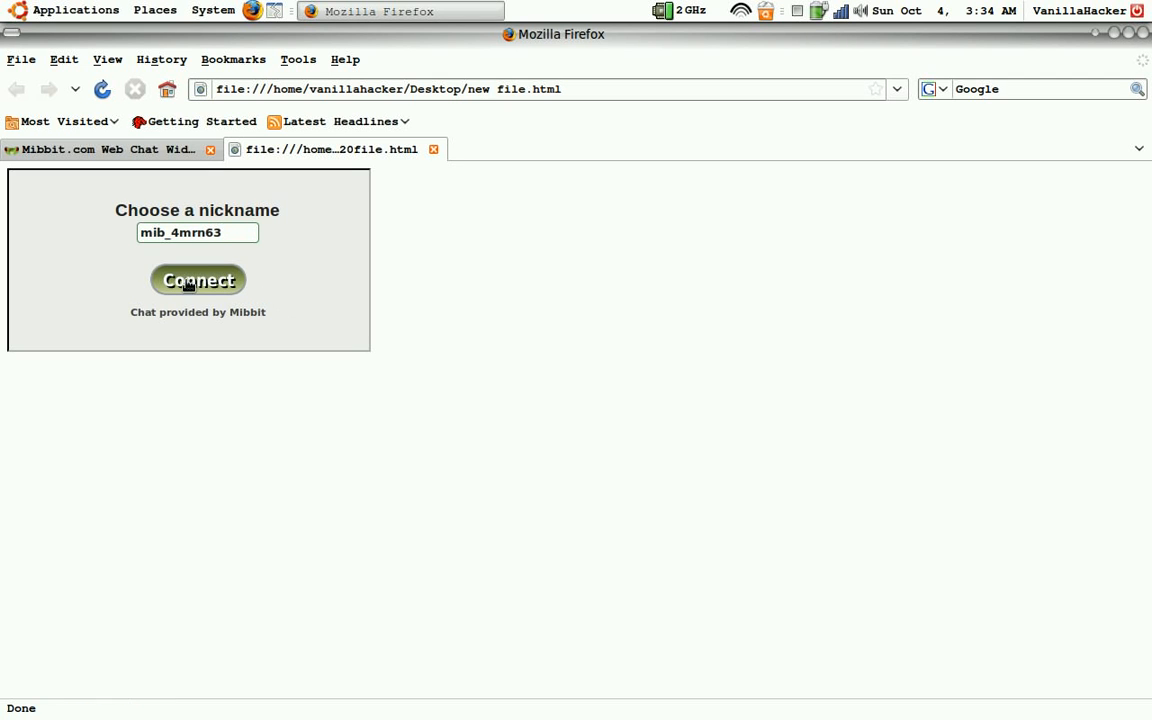
{"action": "left_click", "coordinate": [196, 280]}
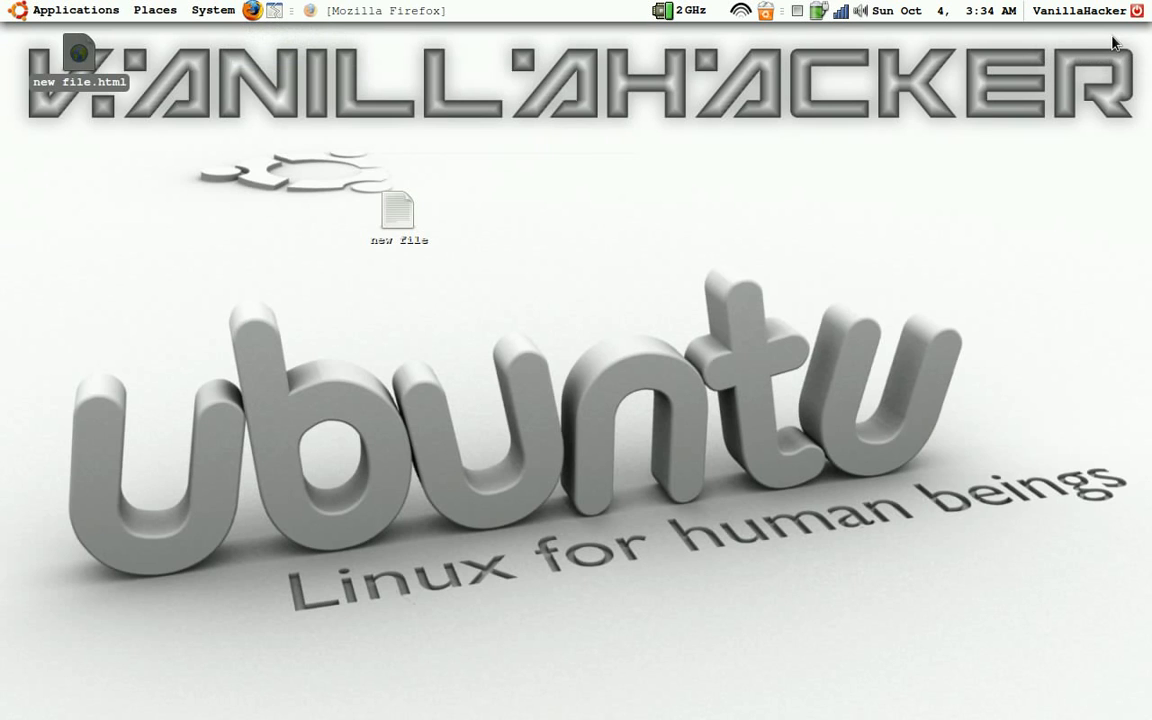
{"action": "mouse_move", "coordinate": [392, 216]}
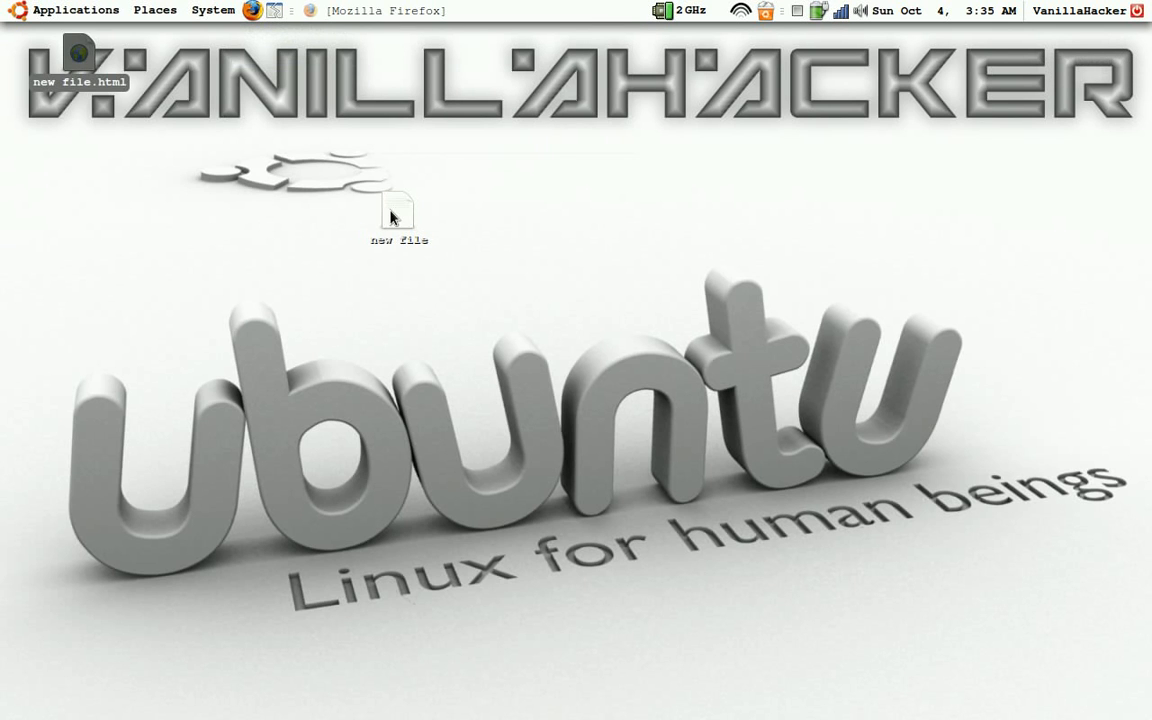
Open new file.html from the desktop with the Text Editor
{"action": "double_click", "coordinate": [396, 210]}
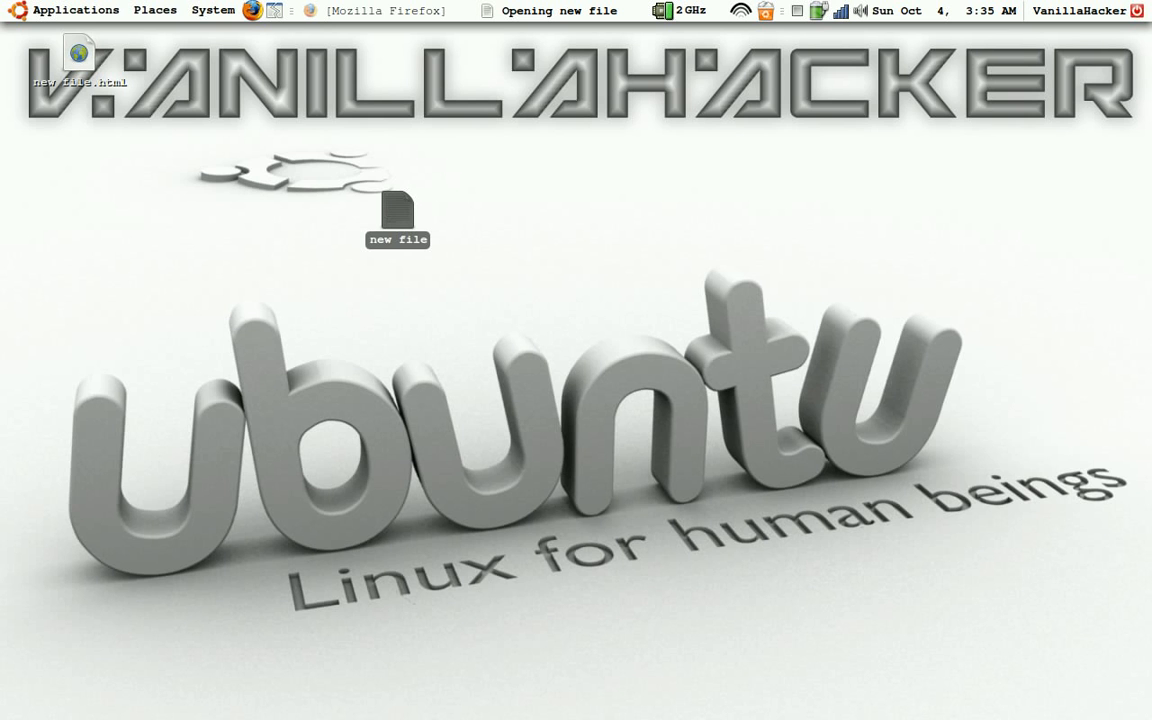
{"action": "double_click", "coordinate": [396, 204]}
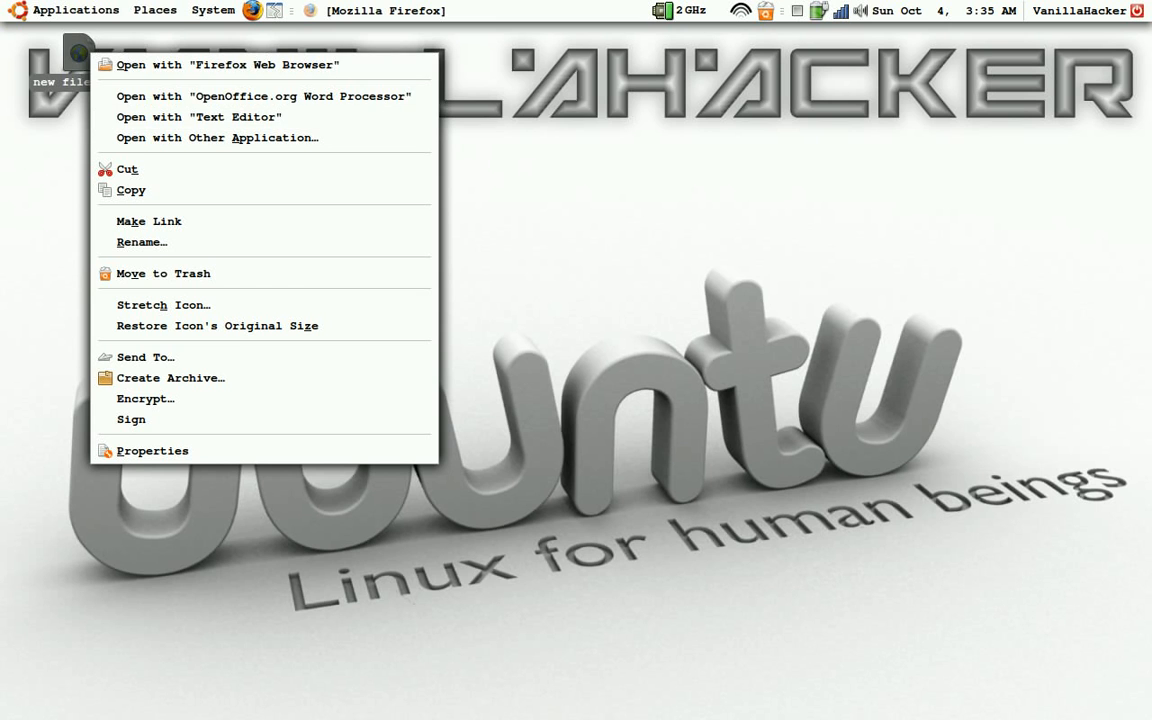
{"action": "mouse_move", "coordinate": [200, 116]}
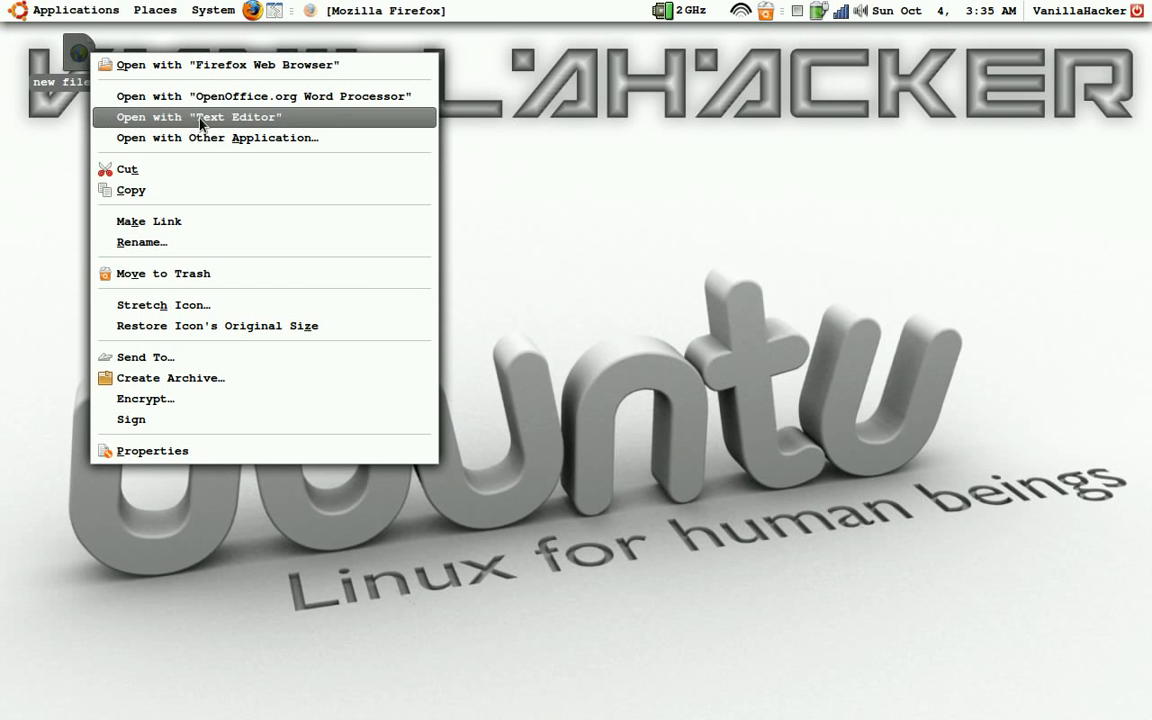
{"action": "left_click", "coordinate": [198, 116]}
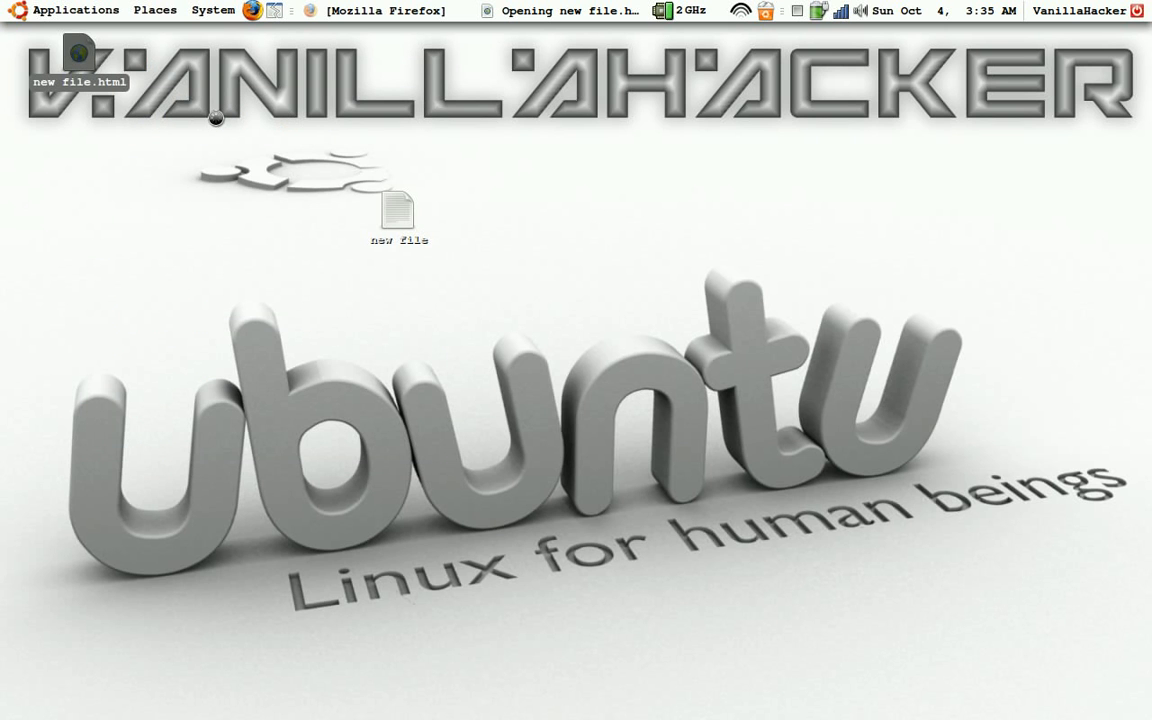
Set the iframe to width="800" height="400" and save new file.html
{"action": "double_click", "coordinate": [398, 206]}
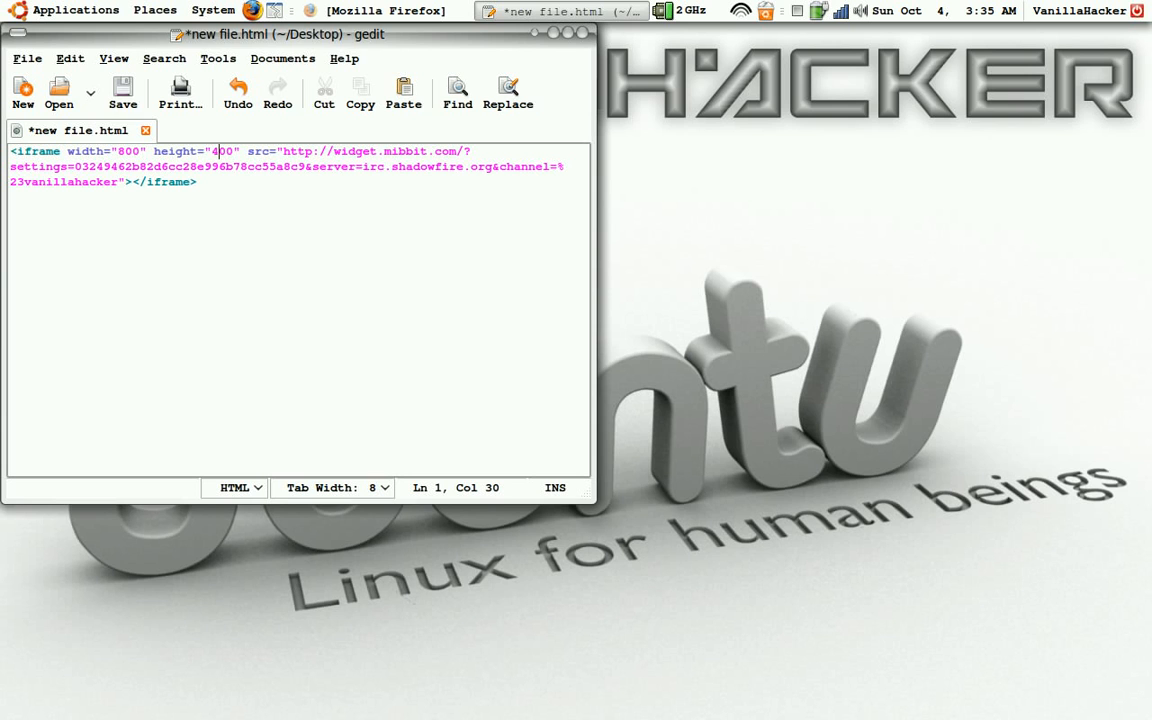
{"action": "left_click", "coordinate": [124, 84]}
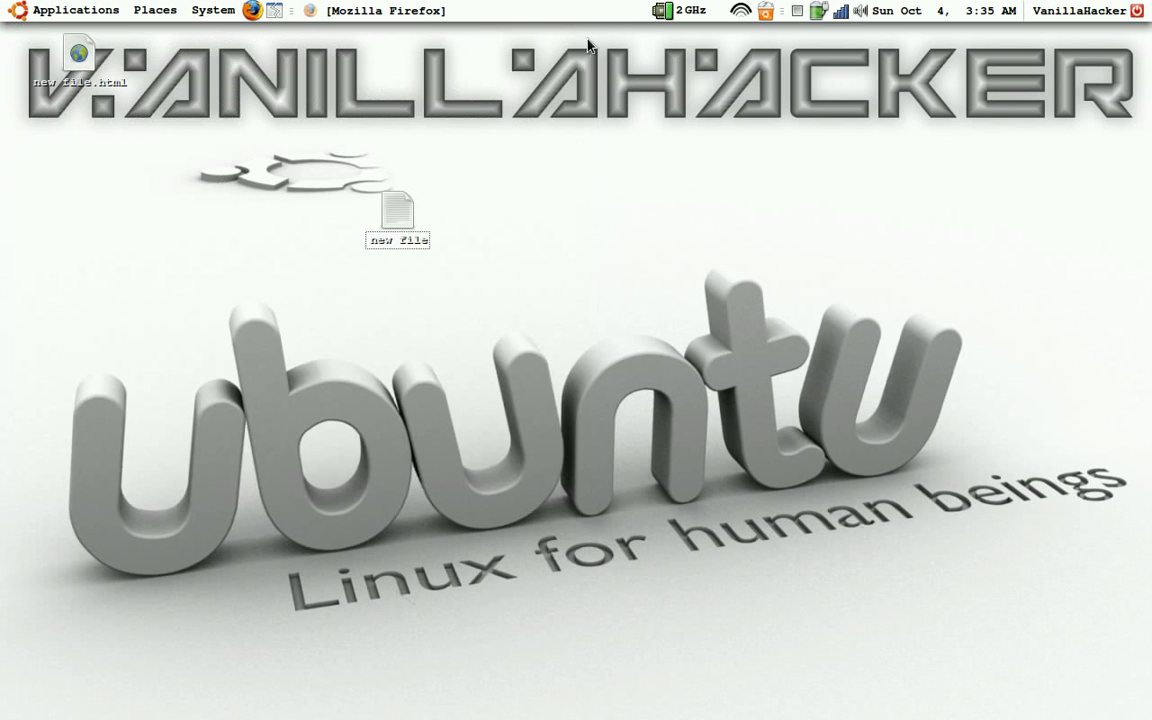
{"action": "mouse_move", "coordinate": [80, 56]}
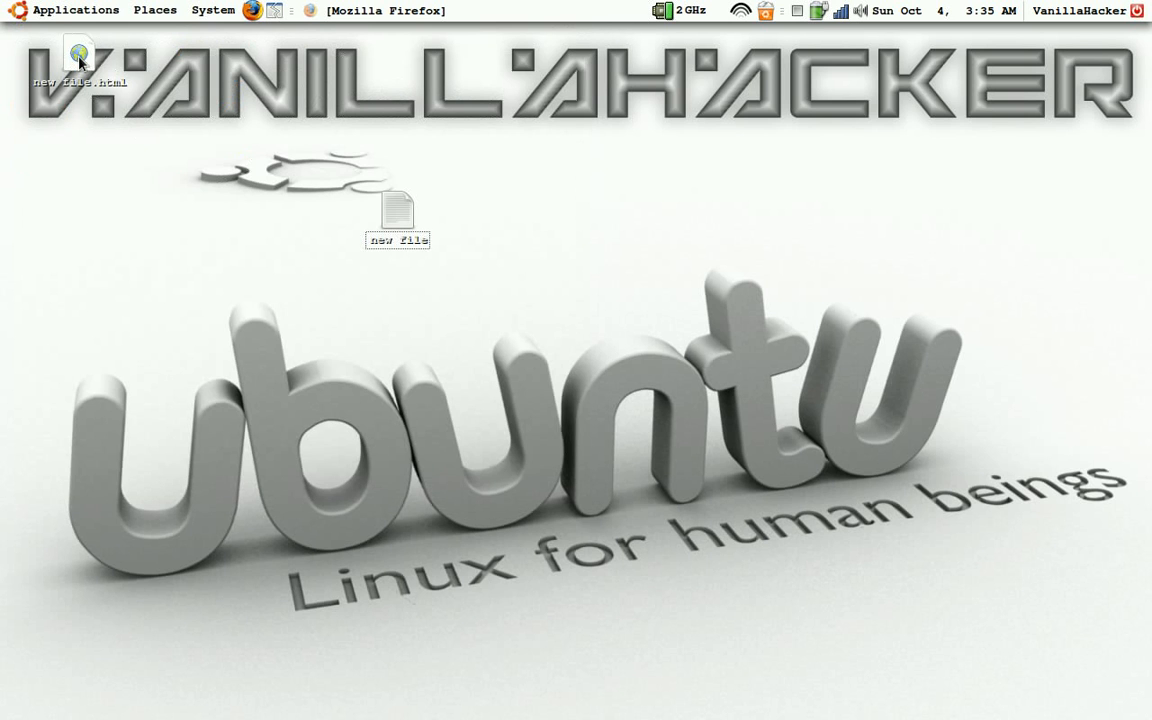
Reopen new file.html in Firefox and connect the enlarged widget with the suggested nickname
{"action": "double_click", "coordinate": [78, 56]}
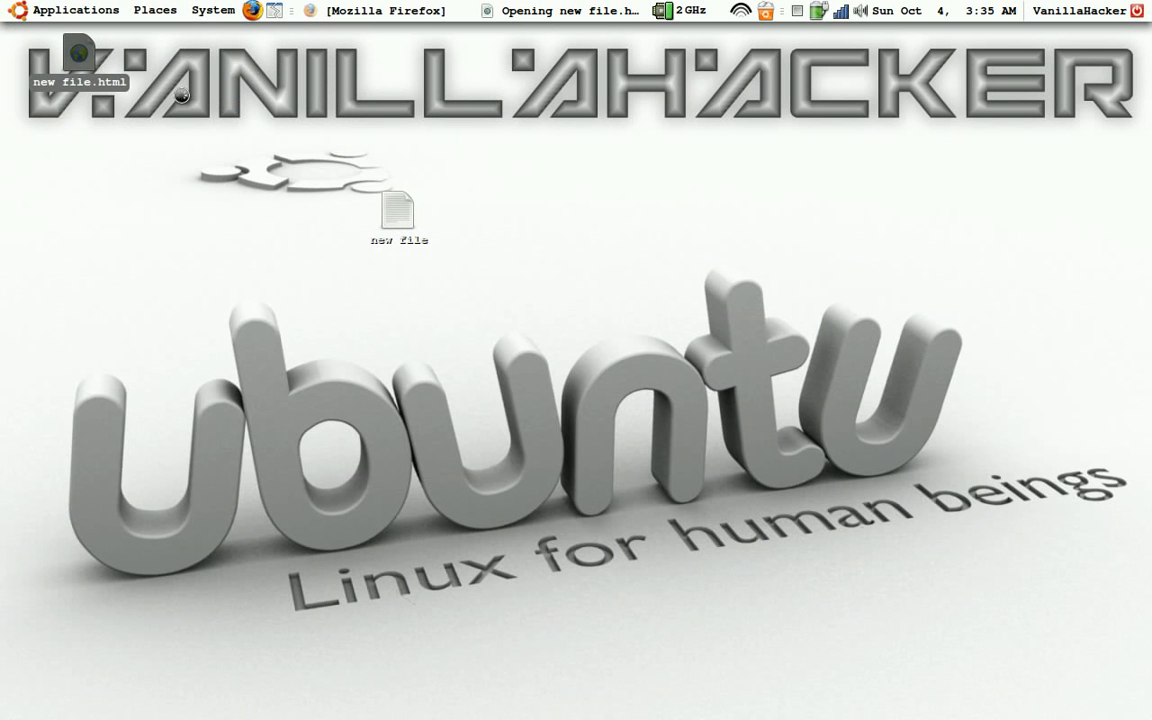
{"action": "mouse_move", "coordinate": [140, 176]}
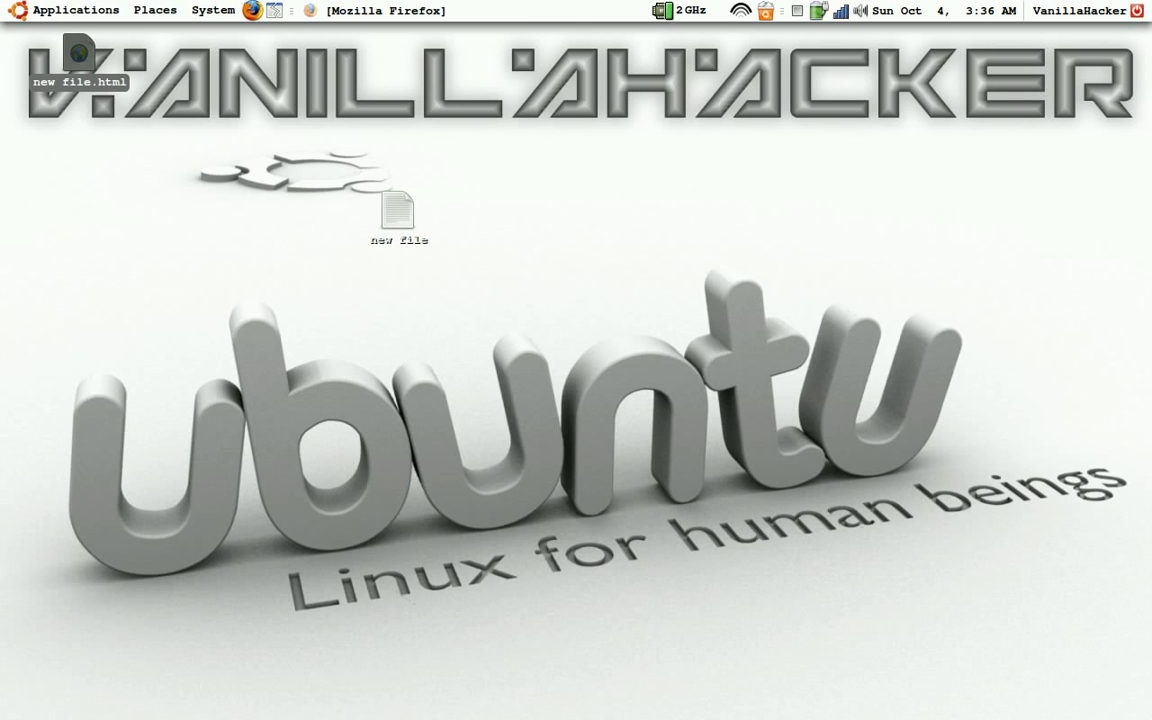
{"action": "mouse_move", "coordinate": [476, 276]}
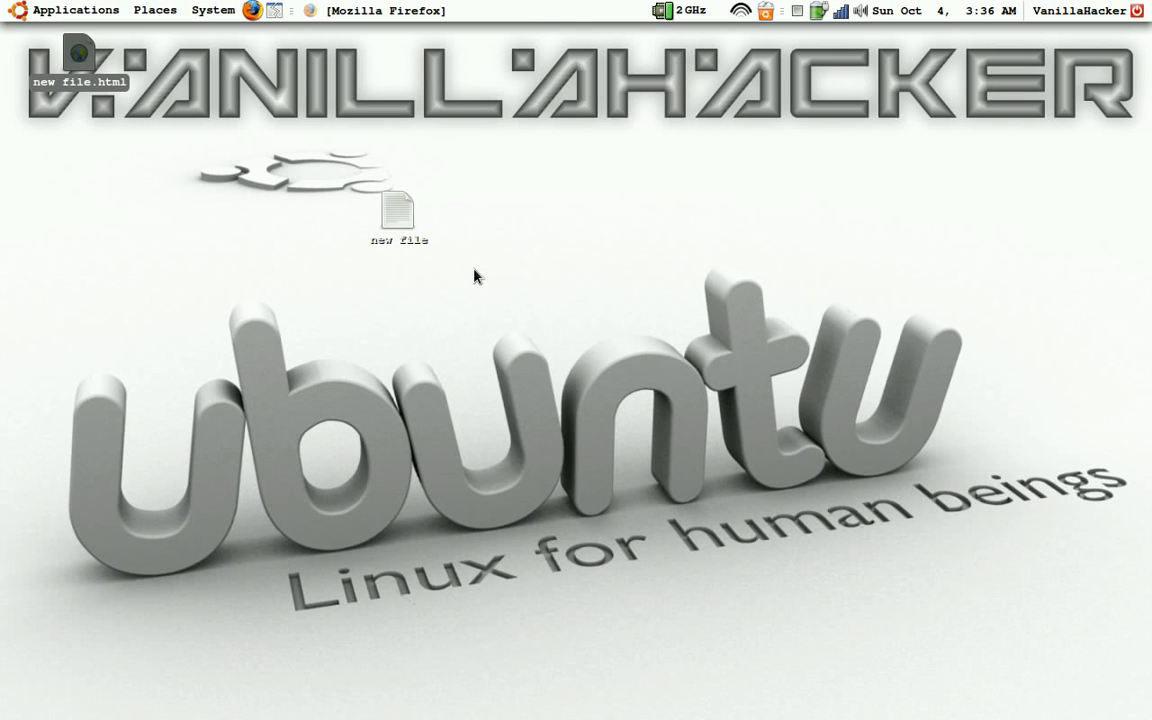
{"action": "mouse_move", "coordinate": [516, 280]}
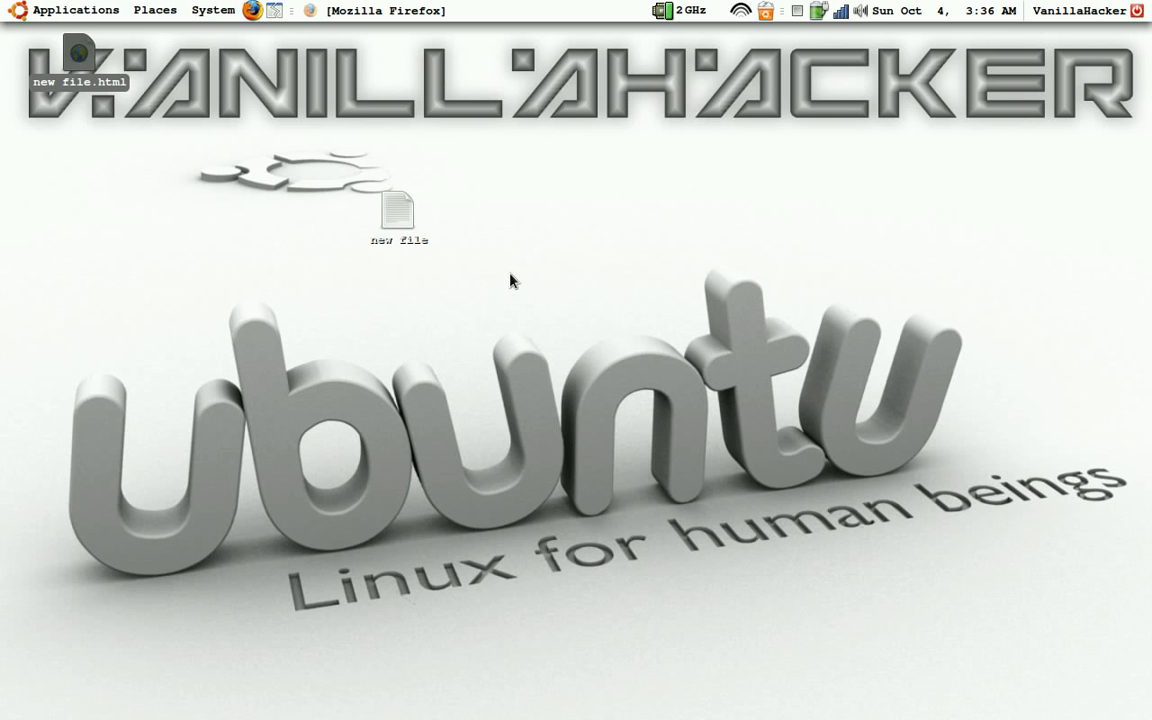
{"action": "mouse_move", "coordinate": [494, 288]}
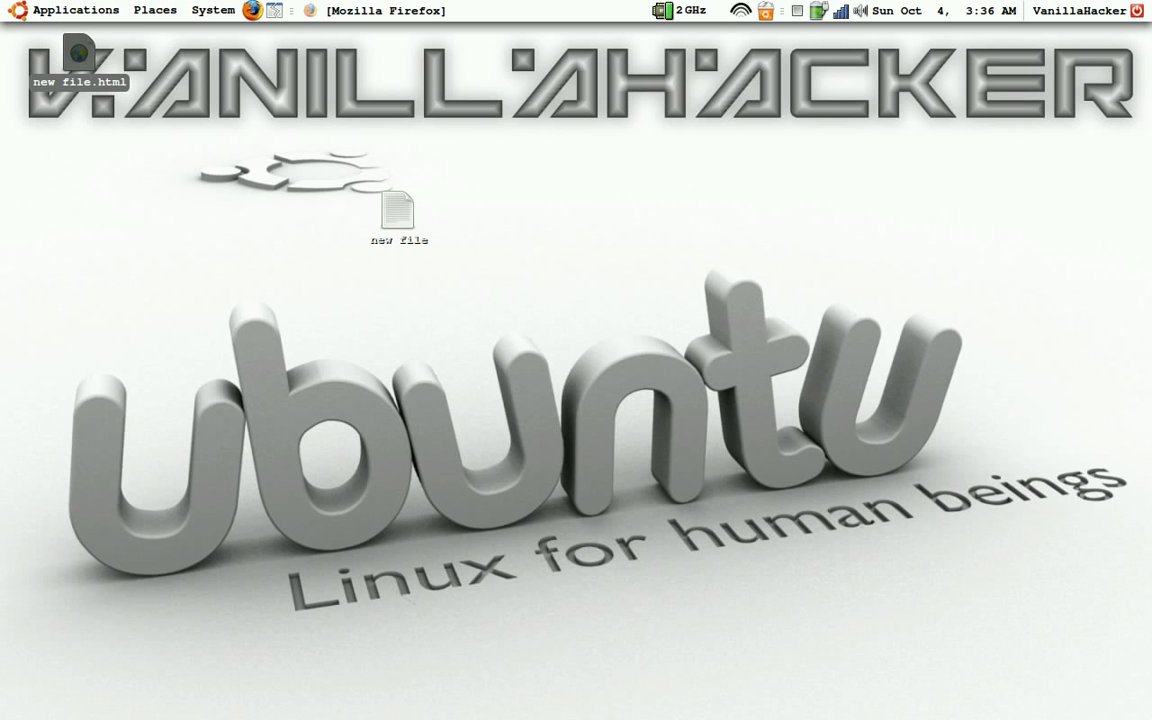
{"action": "mouse_move", "coordinate": [808, 182]}
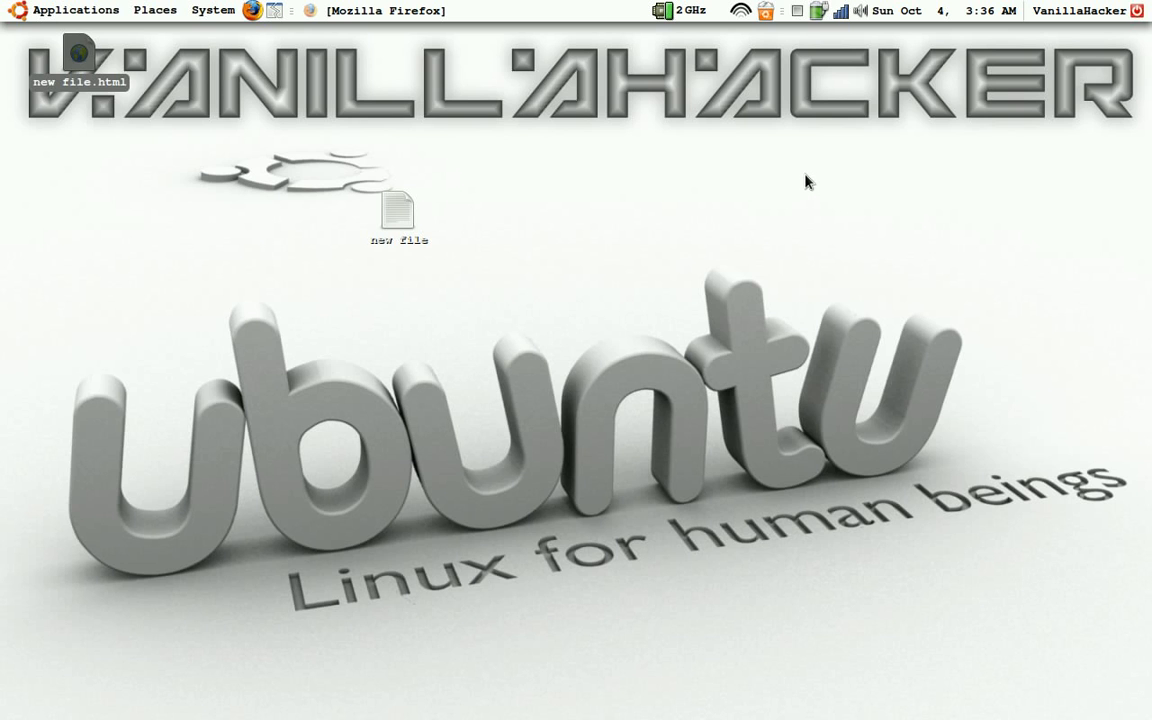
{"action": "mouse_move", "coordinate": [808, 214]}
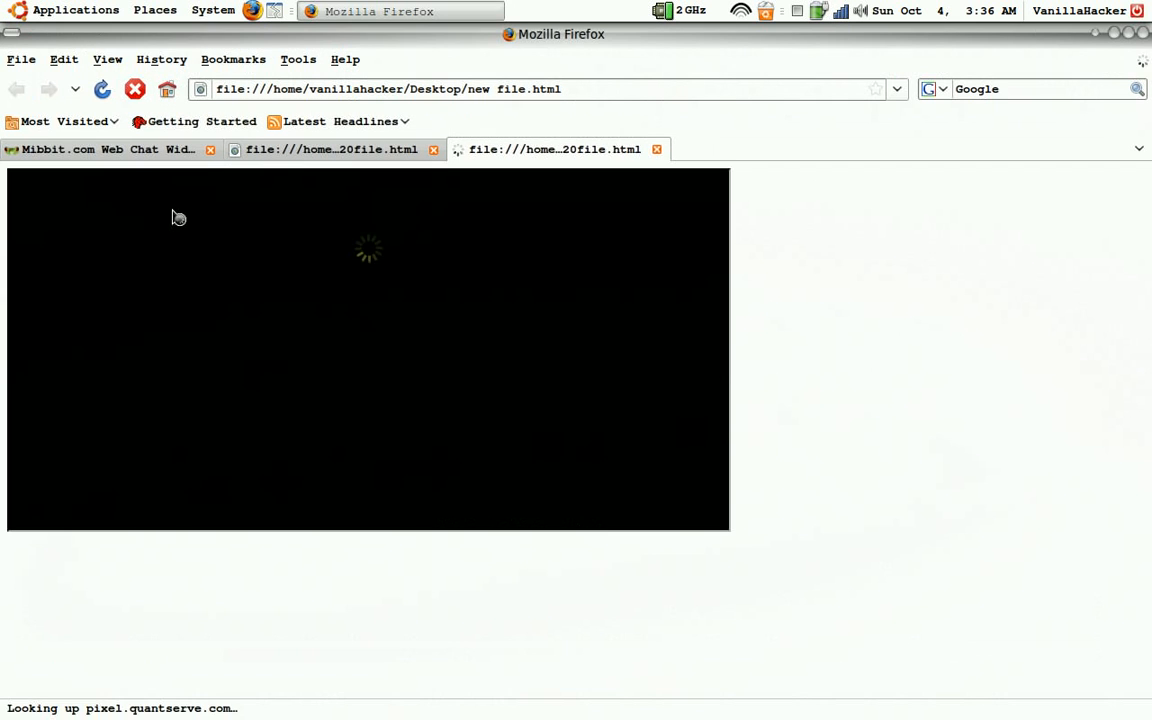
{"action": "mouse_move", "coordinate": [424, 356]}
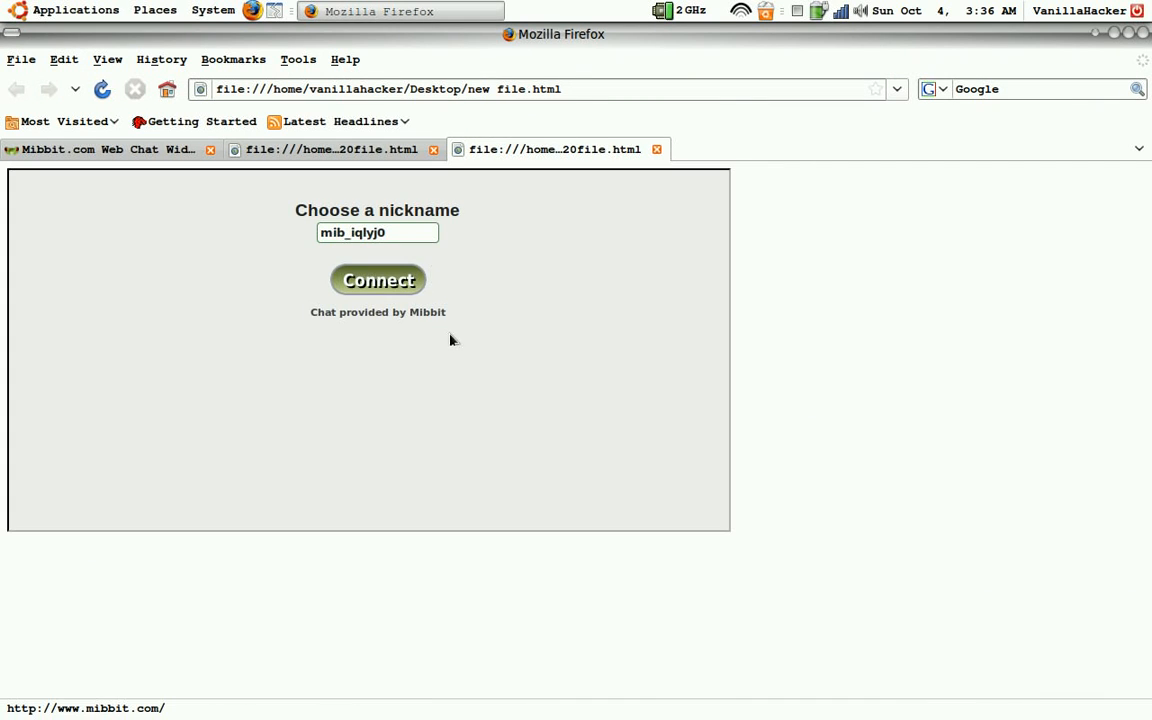
{"action": "left_click", "coordinate": [376, 280]}
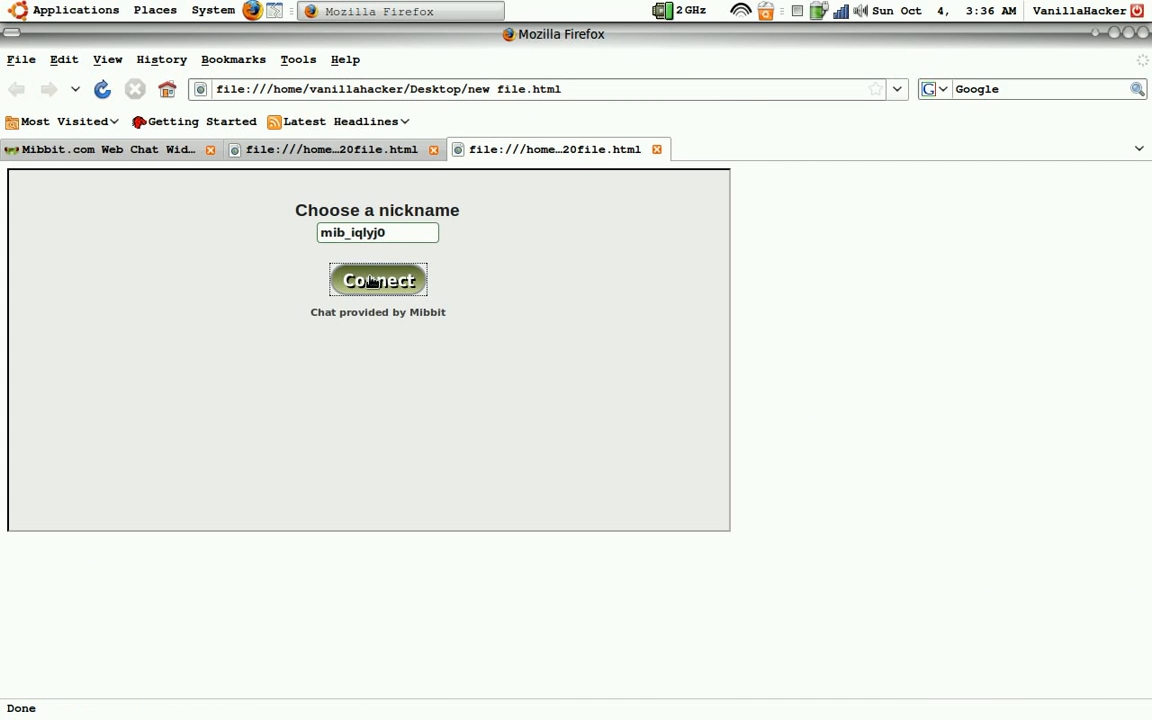
{"action": "left_click", "coordinate": [376, 280]}
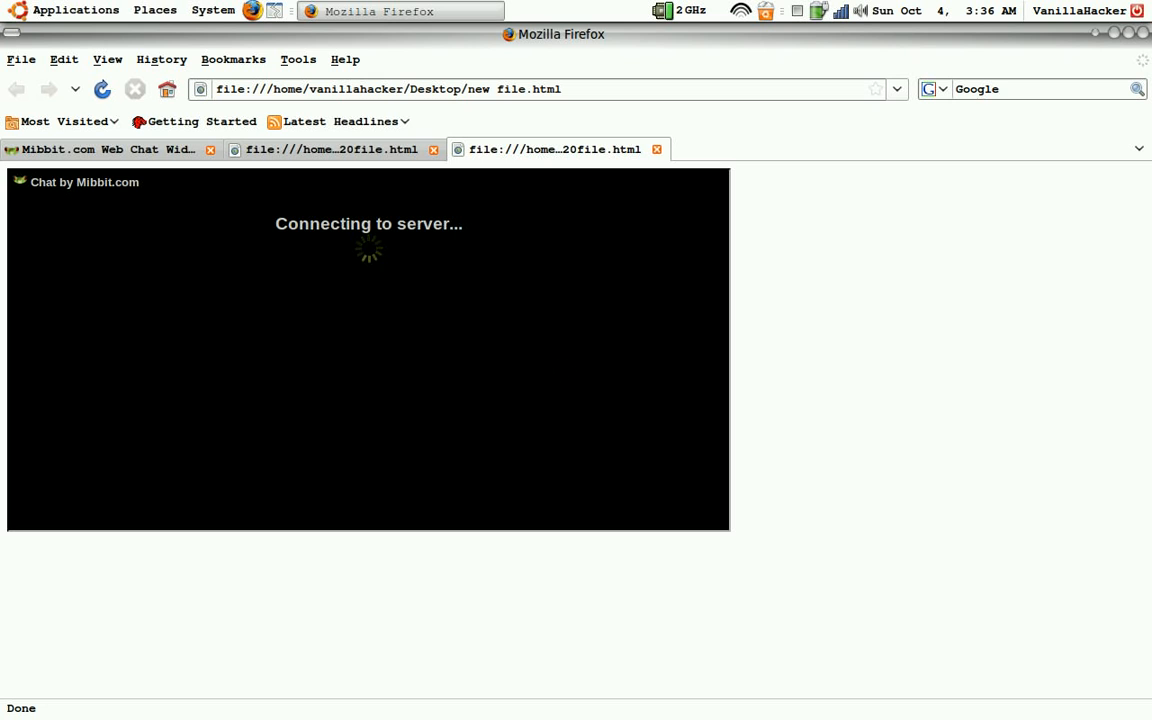